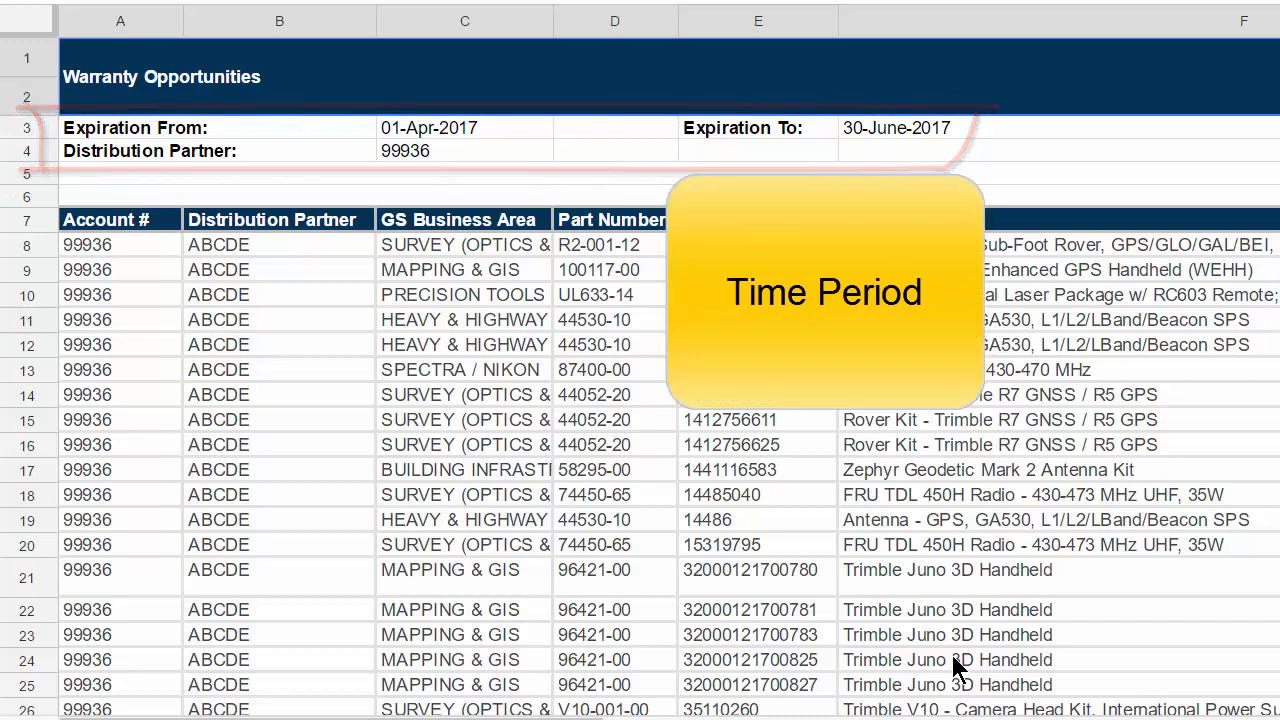
- Reach the Warranty Opportunities report via Registration and My Insights and view its criteria
{"action": "scroll", "scroll_direction": "right", "scroll_amount": 3}
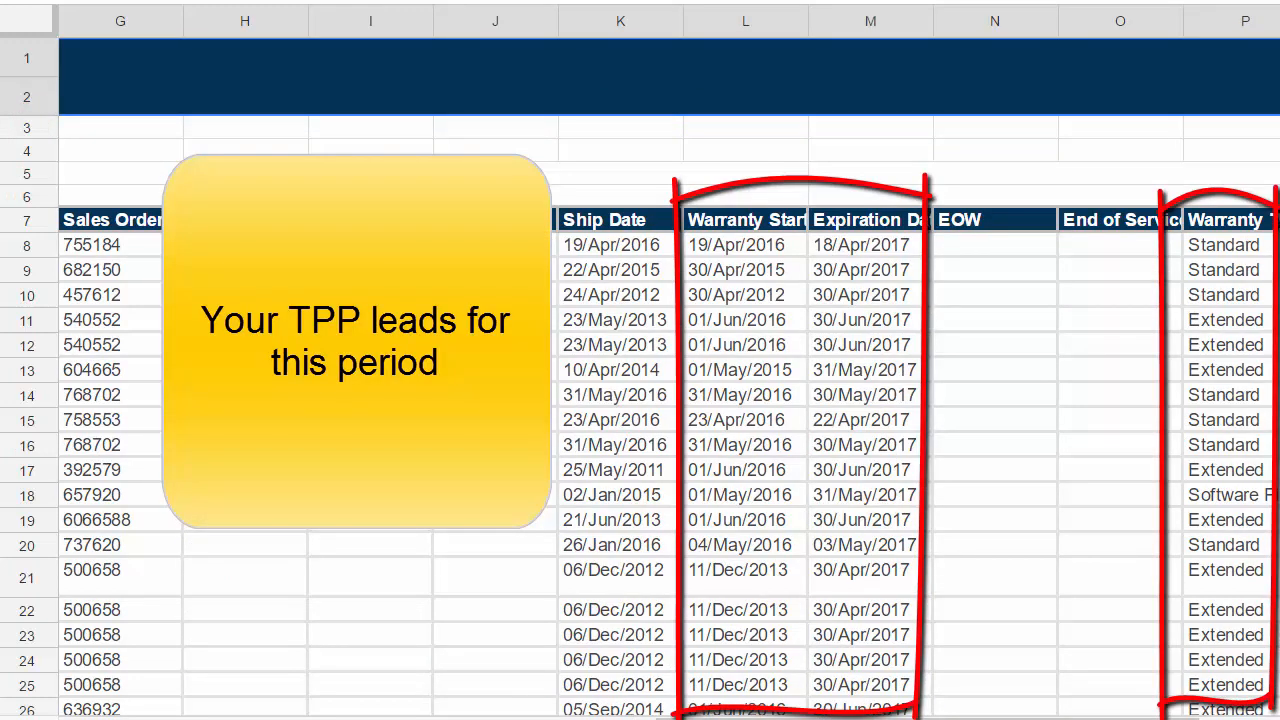
{"action": "scroll", "scroll_direction": "right", "scroll_amount": 3}
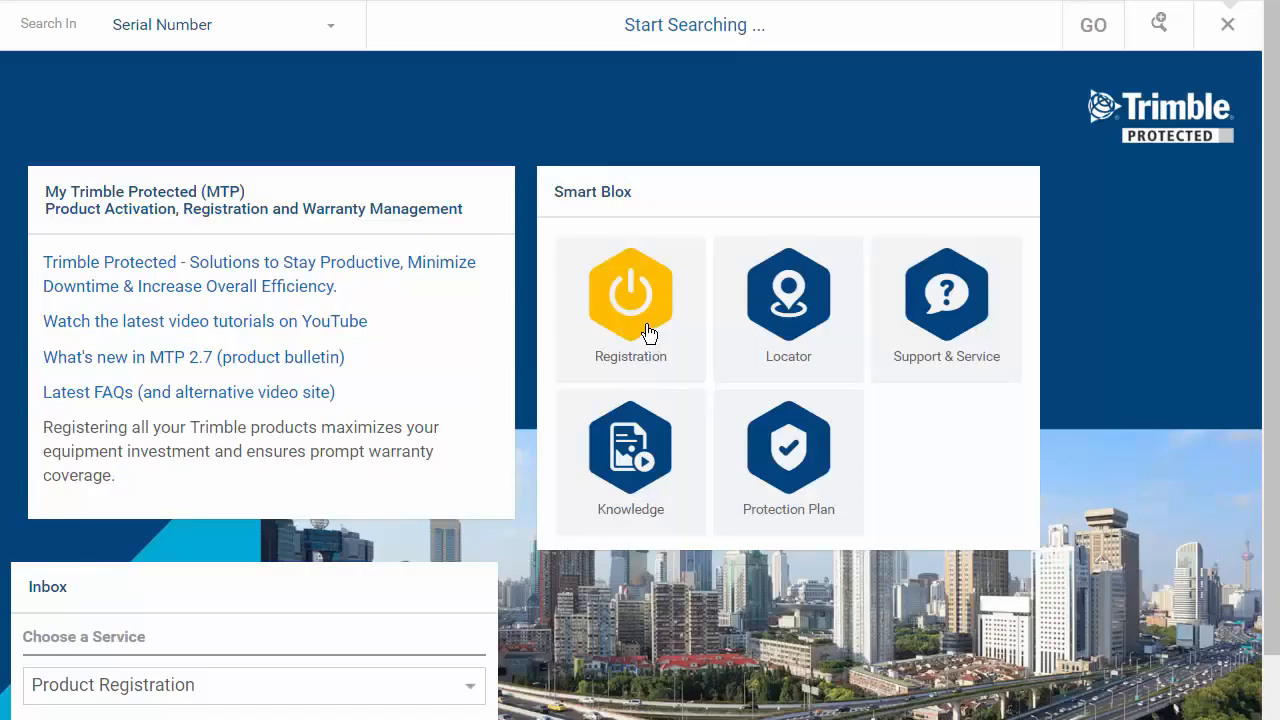
{"action": "left_click", "coordinate": [630, 292]}
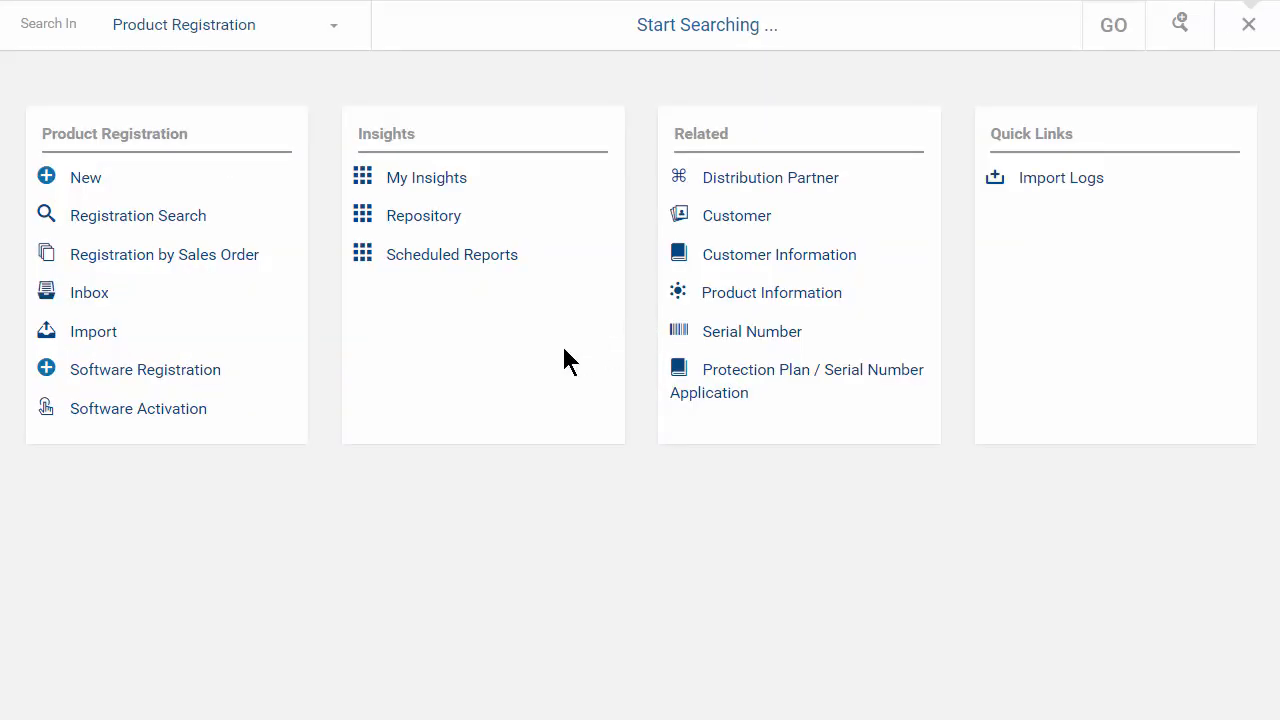
{"action": "mouse_move", "coordinate": [512, 190]}
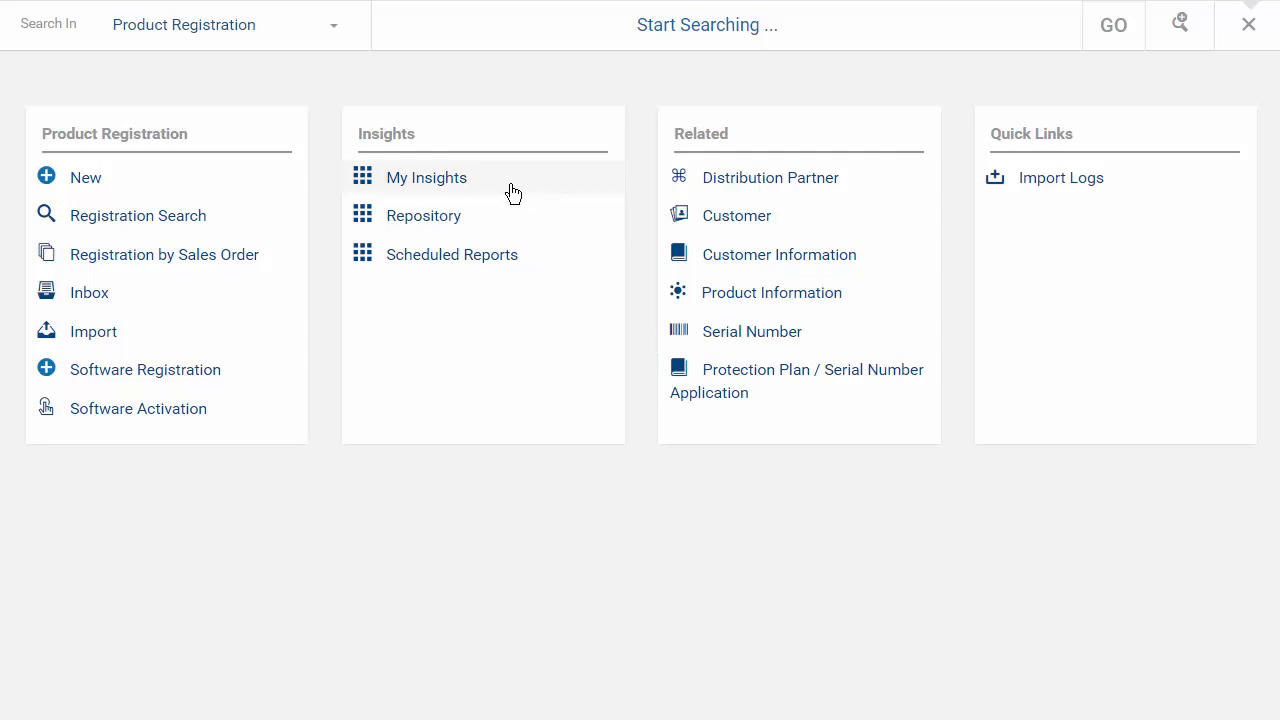
{"action": "left_click", "coordinate": [426, 176]}
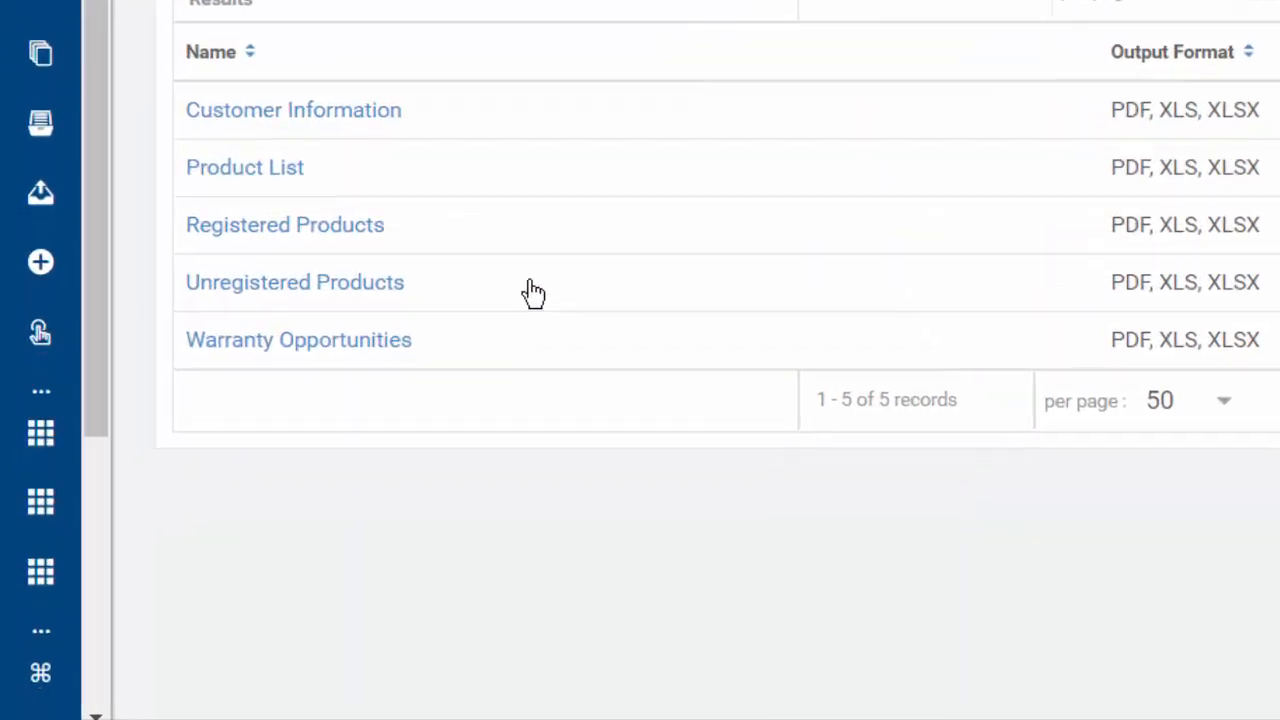
{"action": "left_click", "coordinate": [298, 340]}
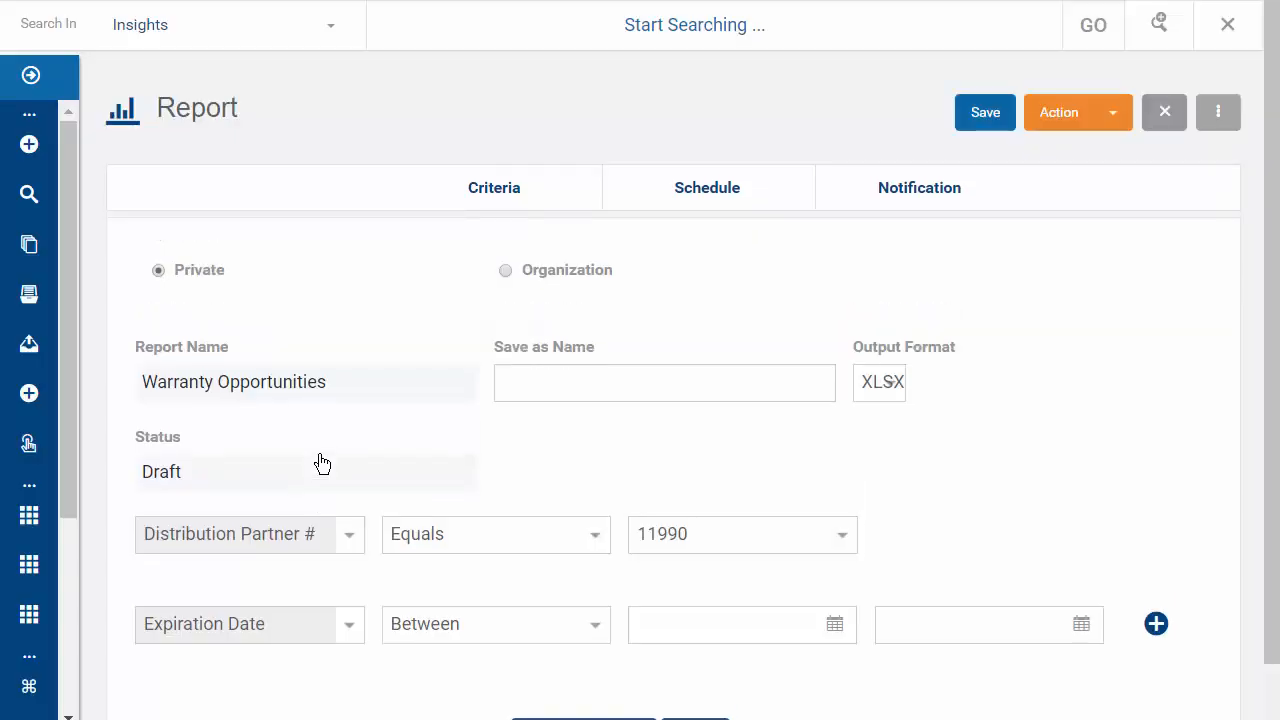
{"action": "scroll", "scroll_direction": "down", "scroll_amount": 3}
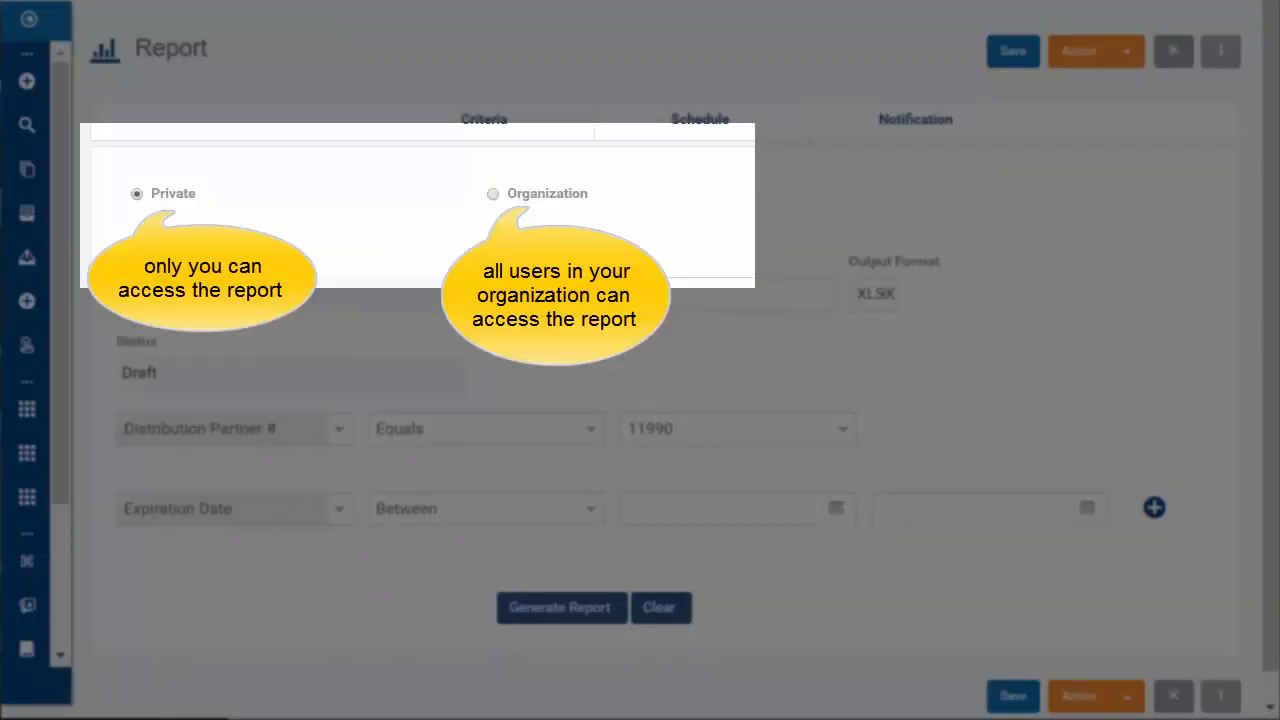
- Keep XLSX output and set Distribution Partner to In with 11990, DpEX and 124578
{"action": "left_click", "coordinate": [884, 292]}
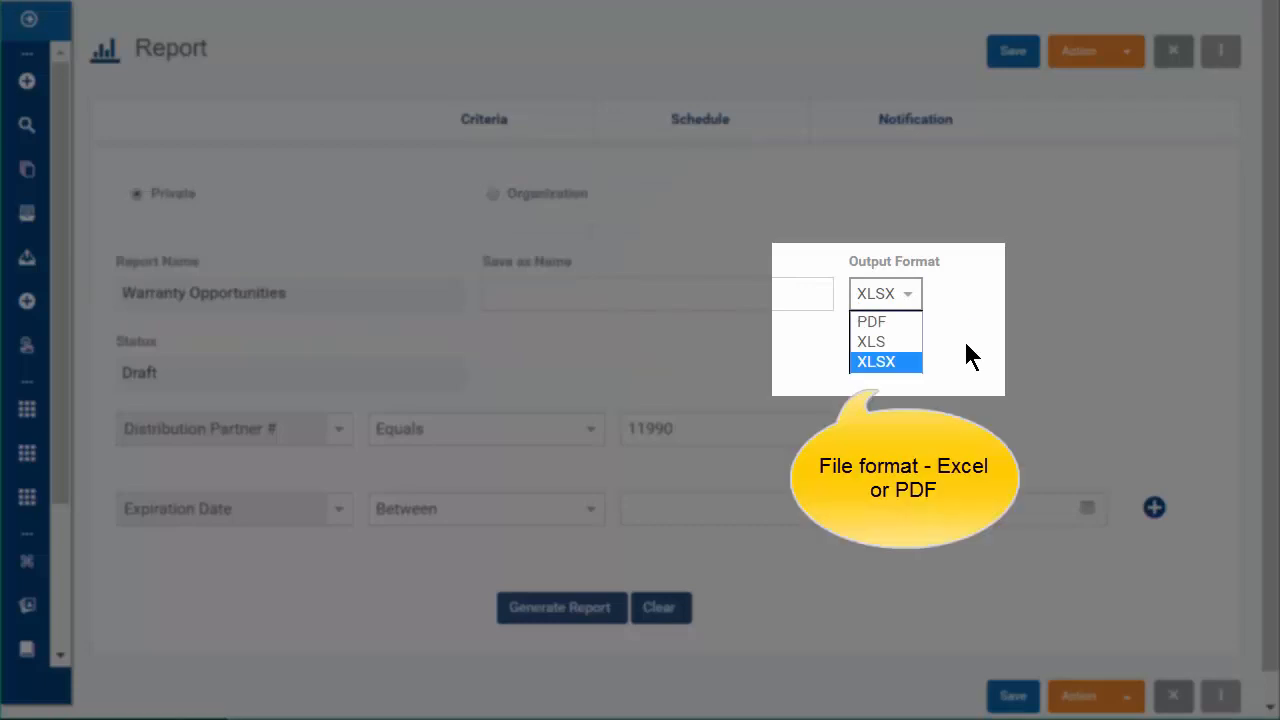
{"action": "left_click", "coordinate": [876, 362]}
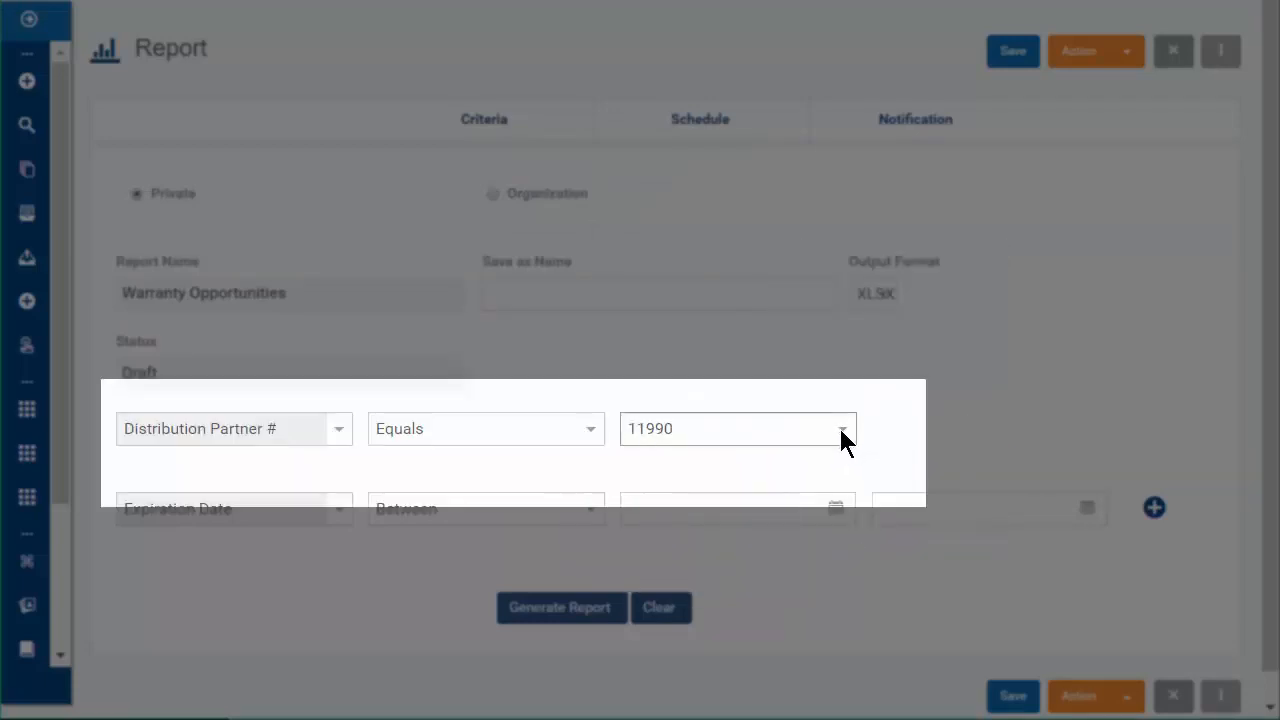
{"action": "left_click", "coordinate": [484, 428]}
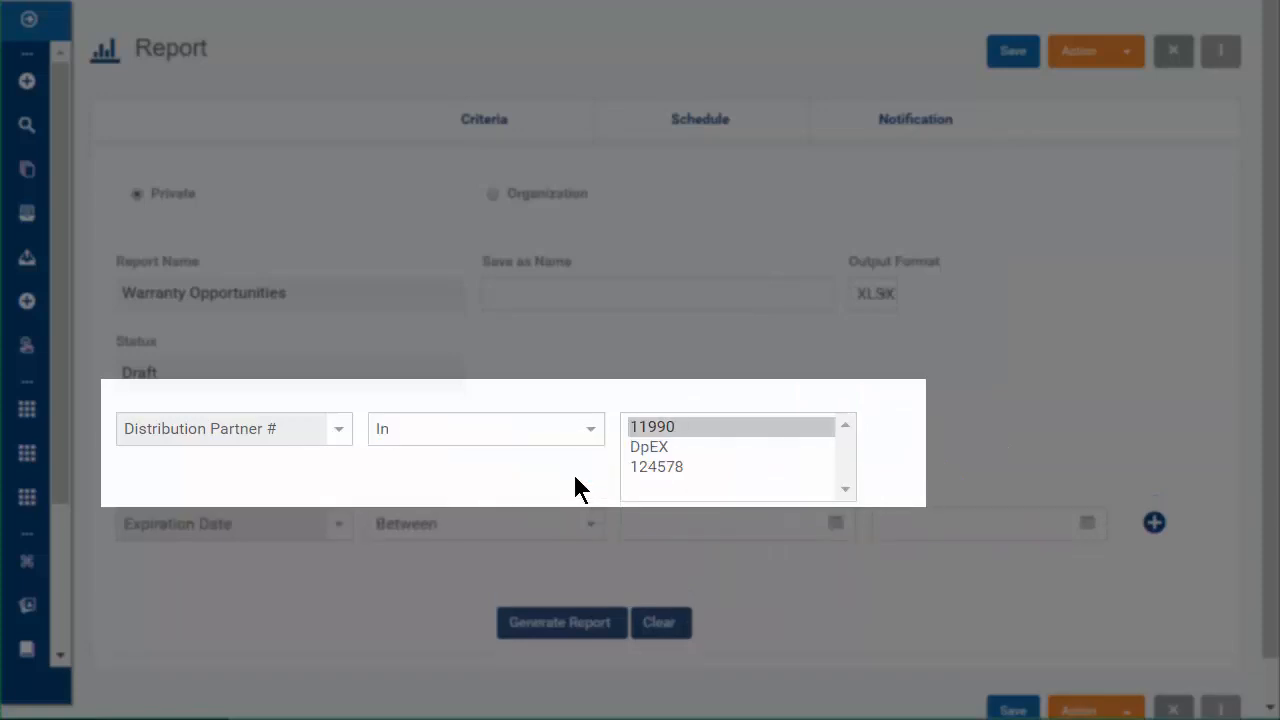
{"action": "mouse_move", "coordinate": [642, 472]}
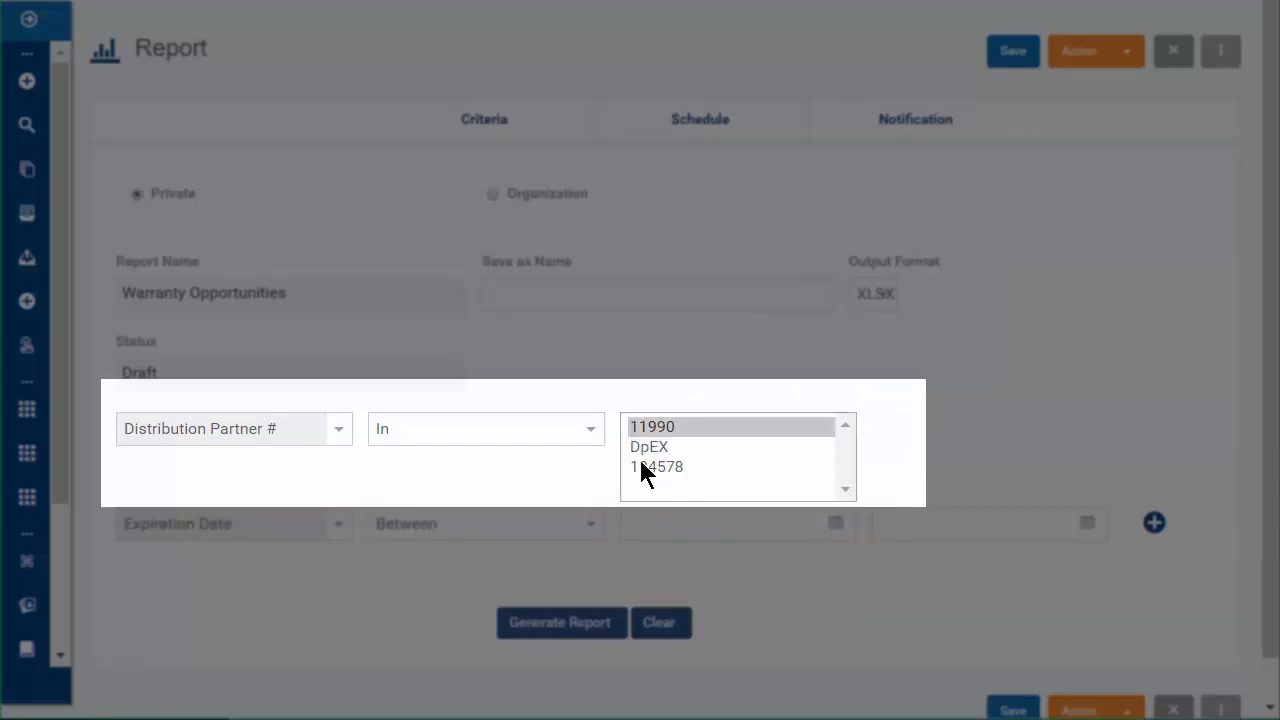
{"action": "left_click", "coordinate": [650, 448]}
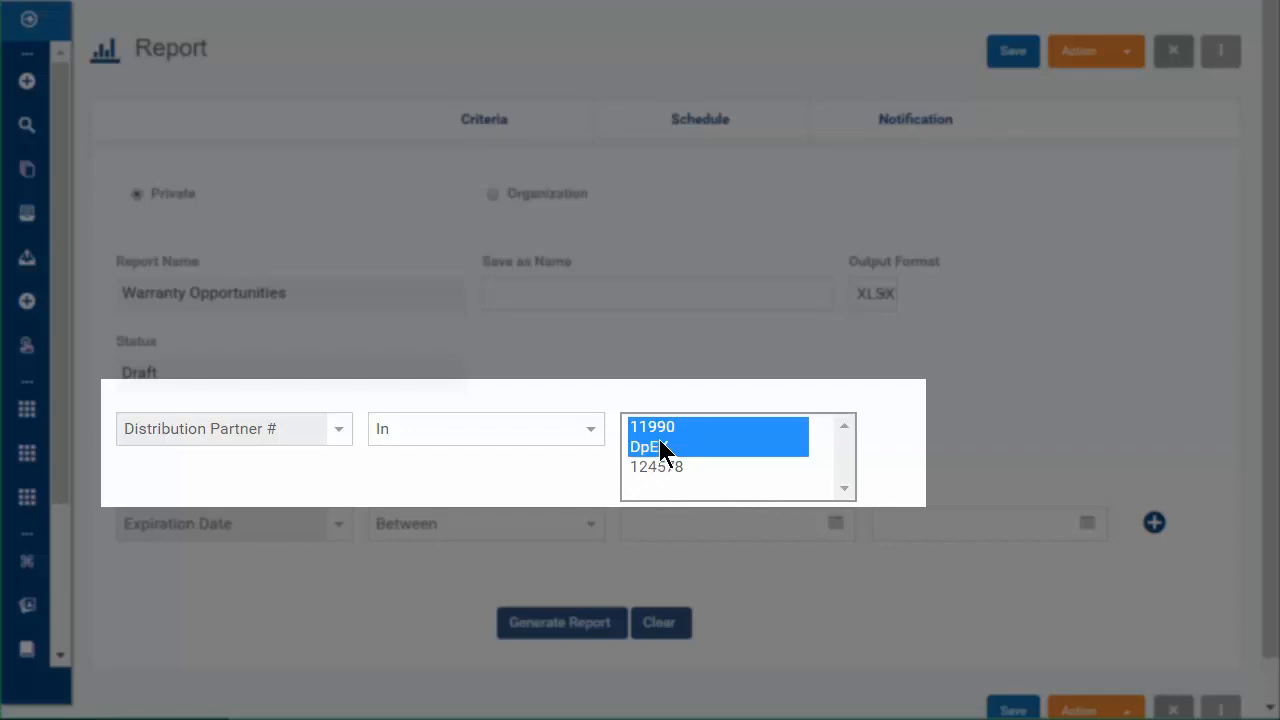
{"action": "mouse_move", "coordinate": [700, 476]}
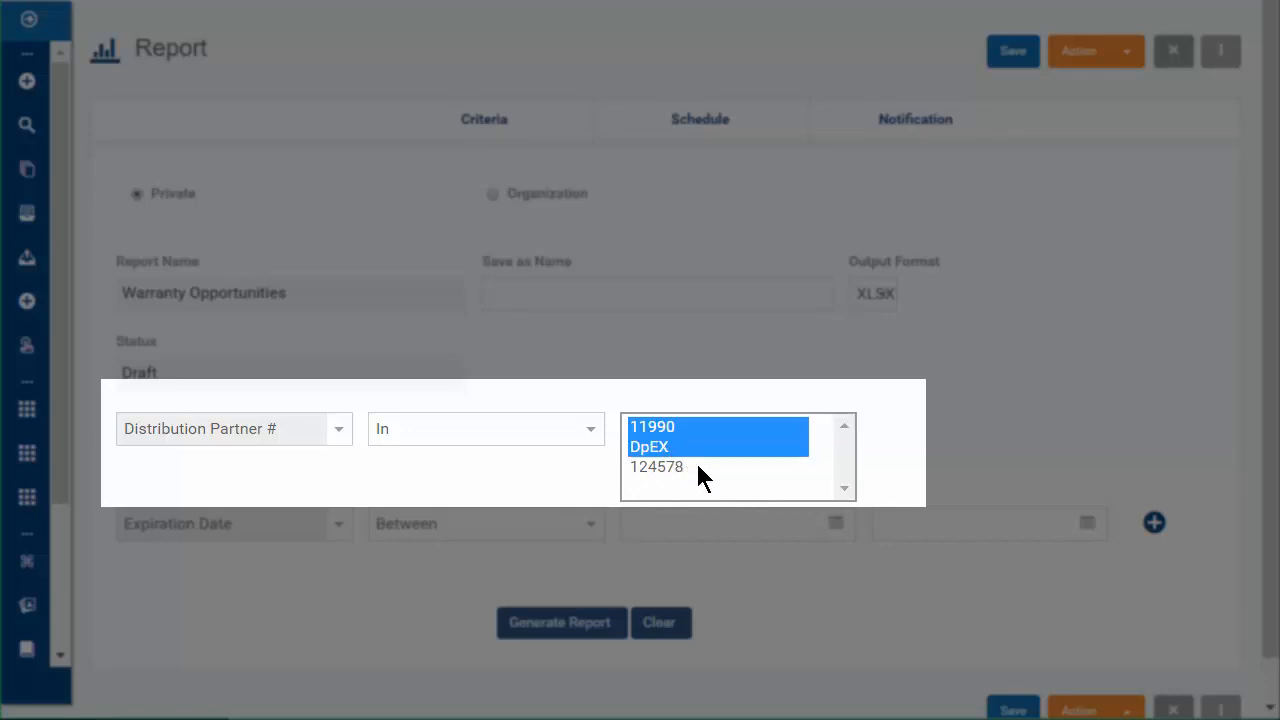
{"action": "left_click", "coordinate": [656, 468]}
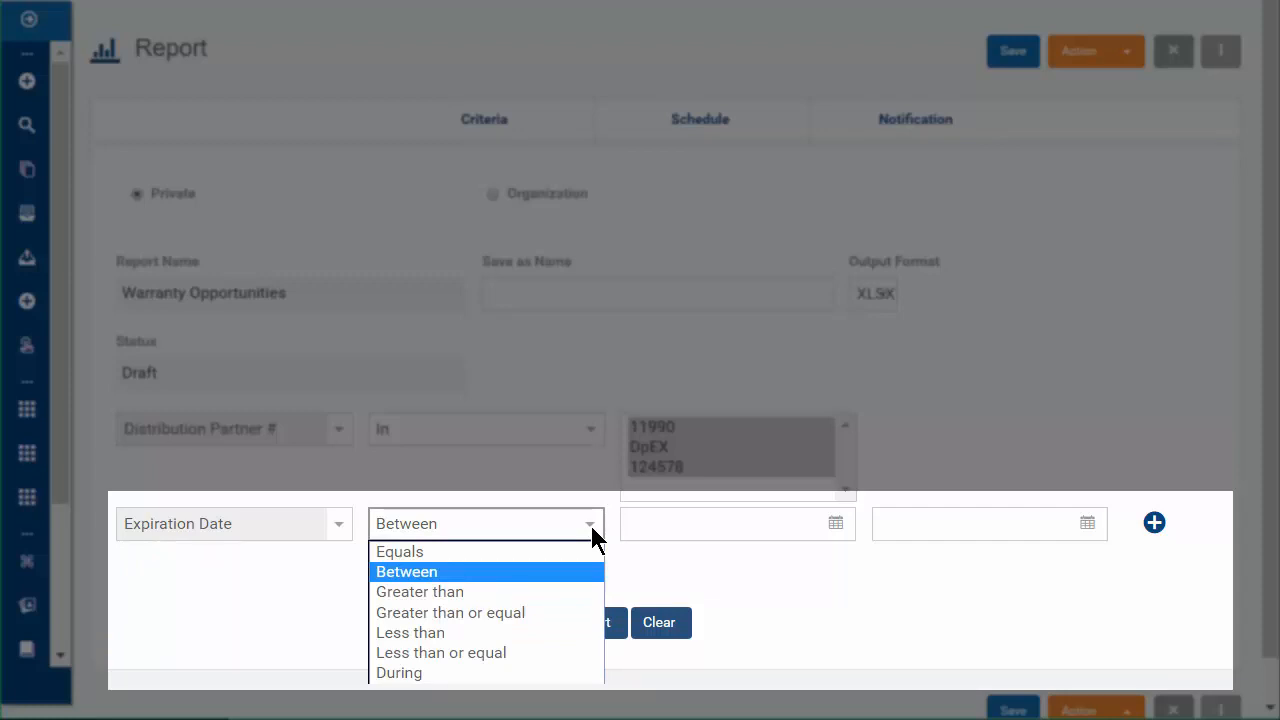
- Set Expiration Date to During, then add a criteria row, check its fields and remove it
{"action": "left_click", "coordinate": [400, 672]}
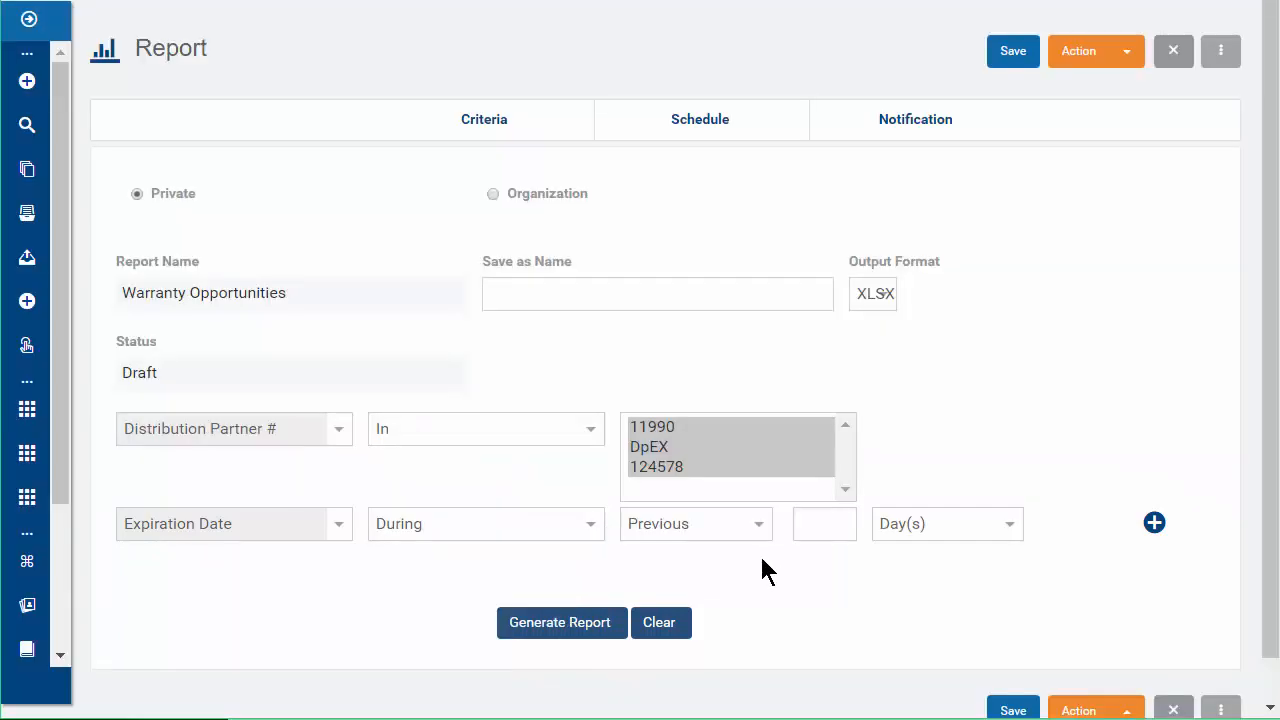
{"action": "left_click", "coordinate": [1156, 522]}
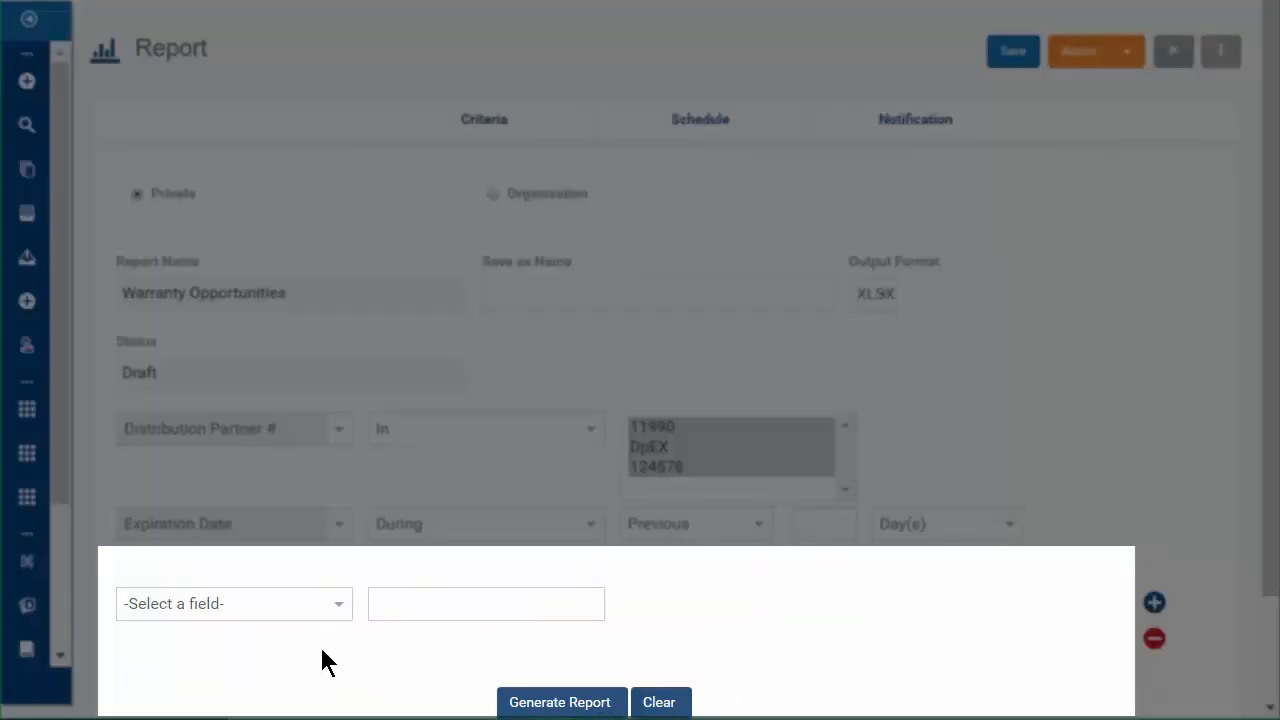
{"action": "left_click", "coordinate": [234, 604]}
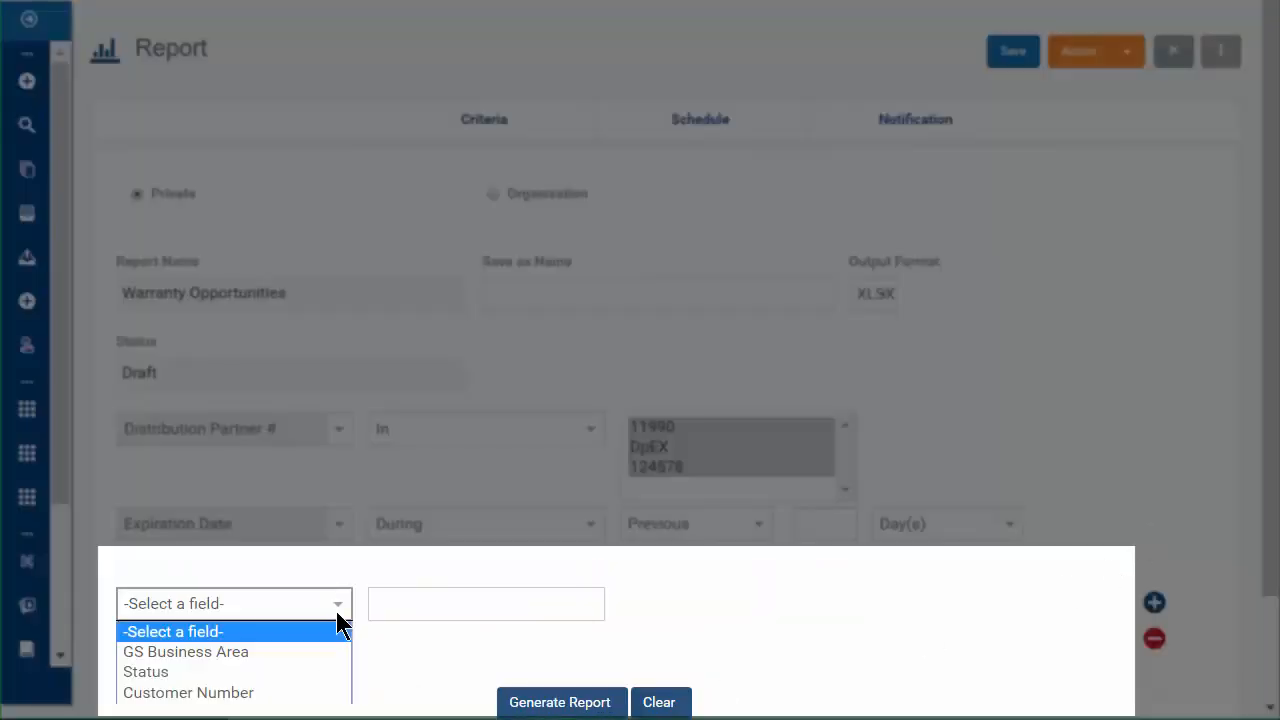
{"action": "left_click", "coordinate": [188, 692]}
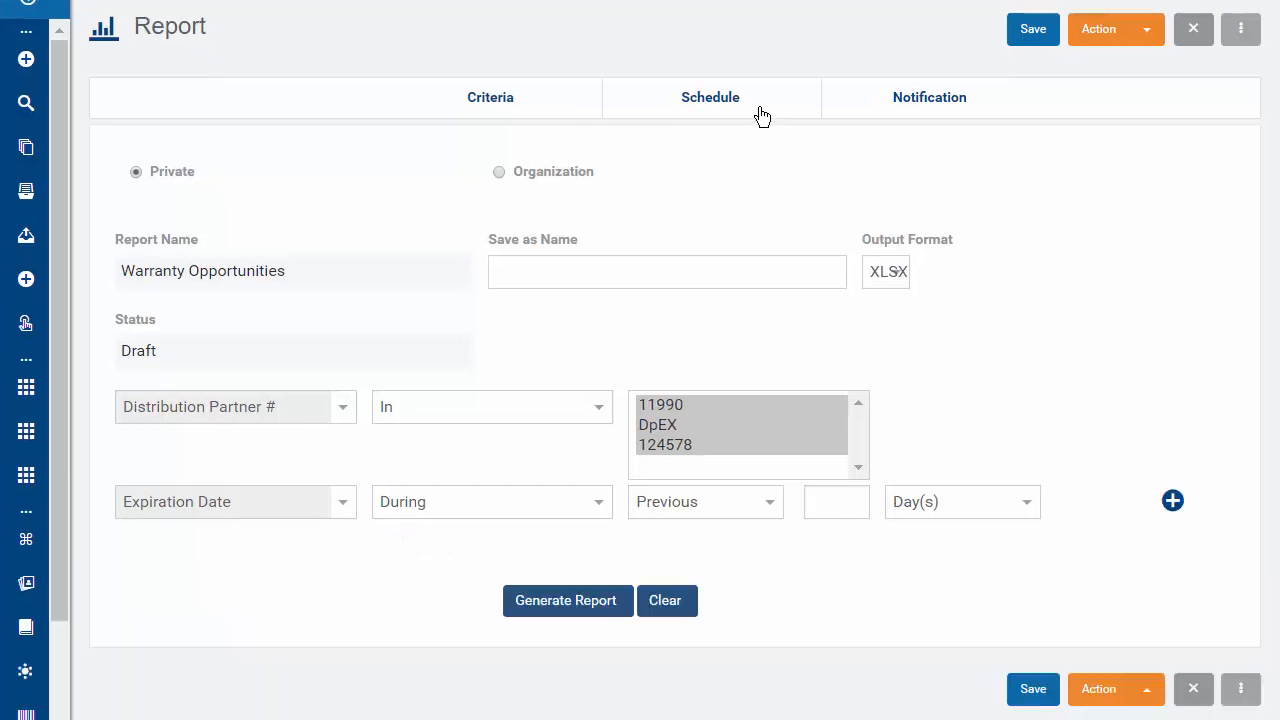
- Review the daily schedule from 05/Apr/2017 and the notification email settings
{"action": "left_click", "coordinate": [710, 96]}
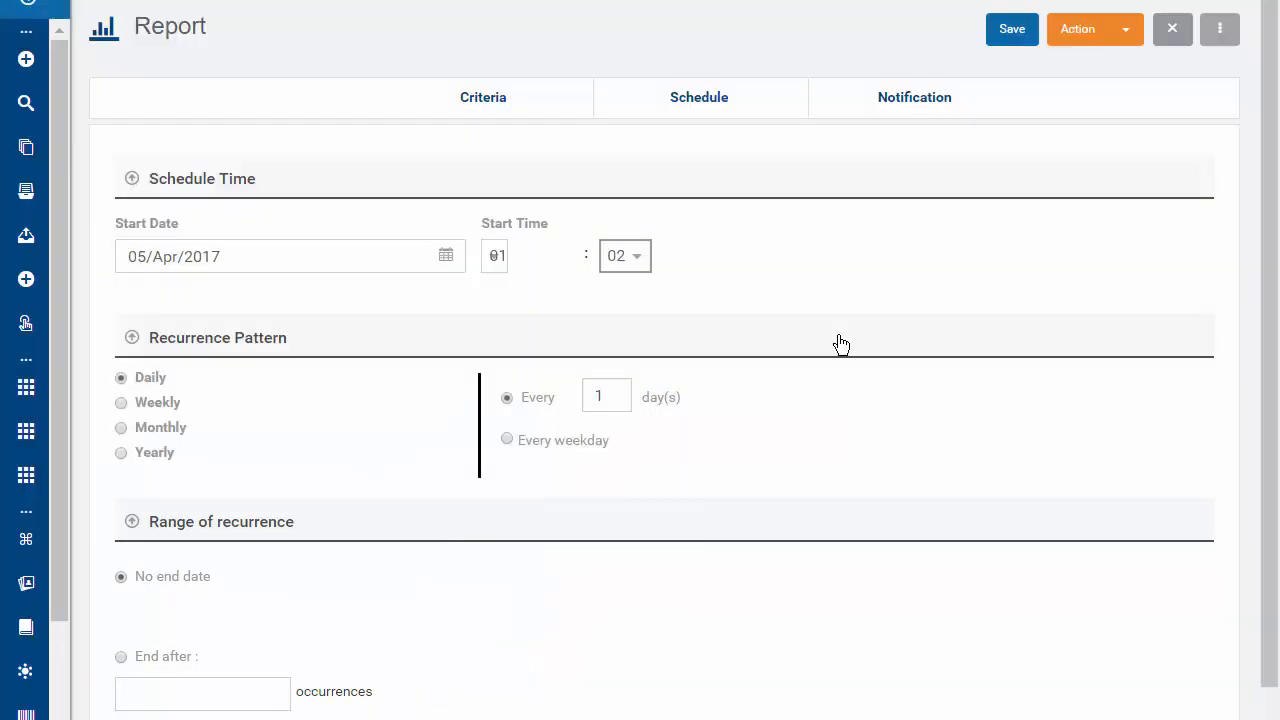
{"action": "left_click", "coordinate": [912, 96]}
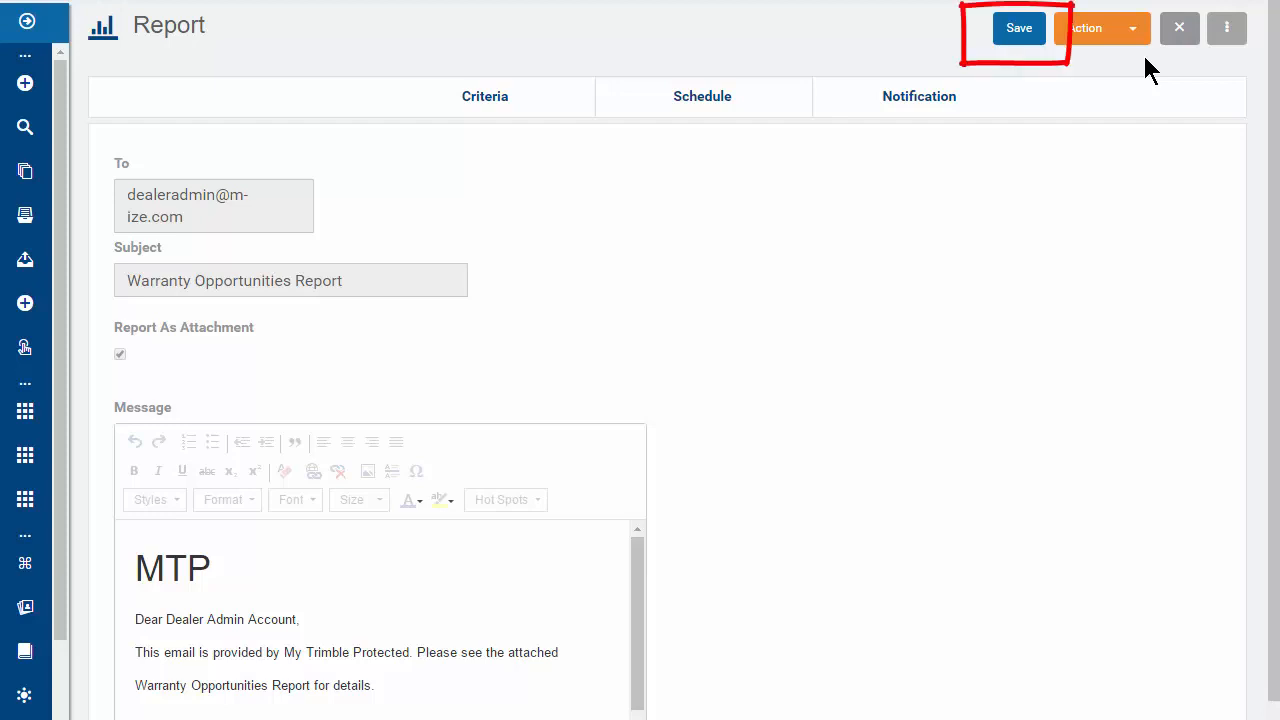
{"action": "mouse_move", "coordinate": [1144, 62]}
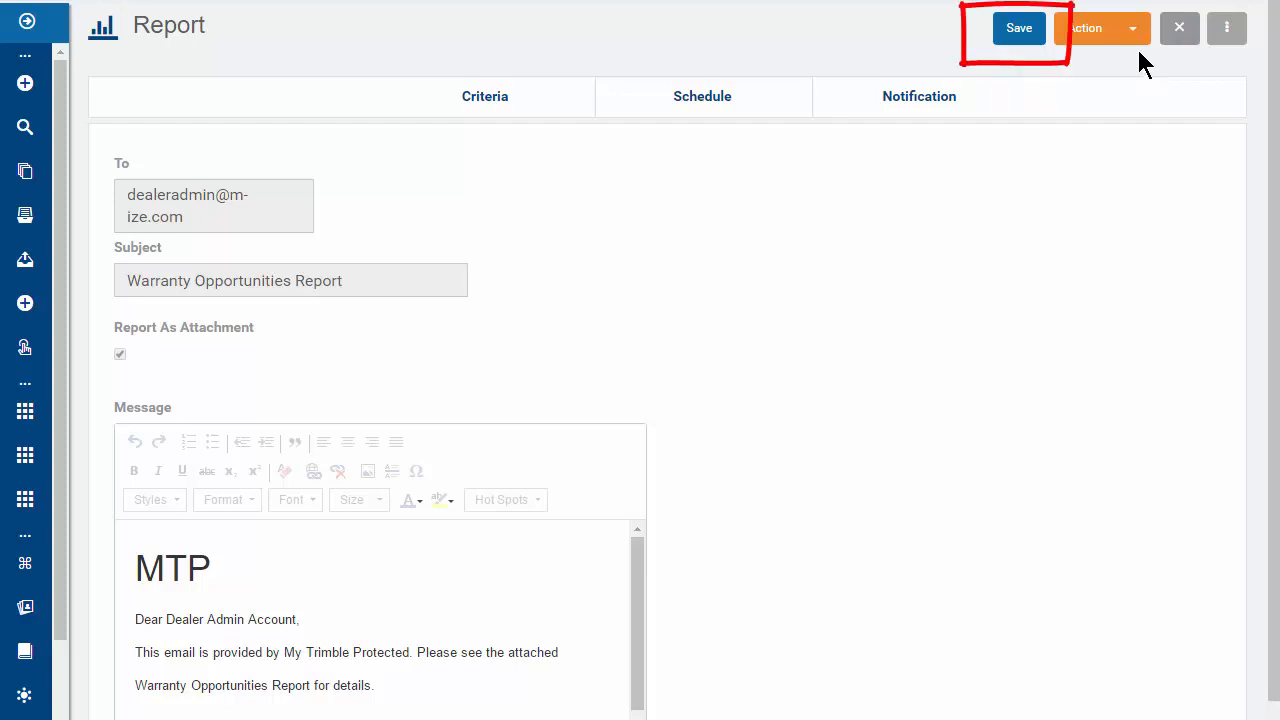
- Choose Schedule from the Action dropdown for the report
{"action": "left_click", "coordinate": [1100, 28]}
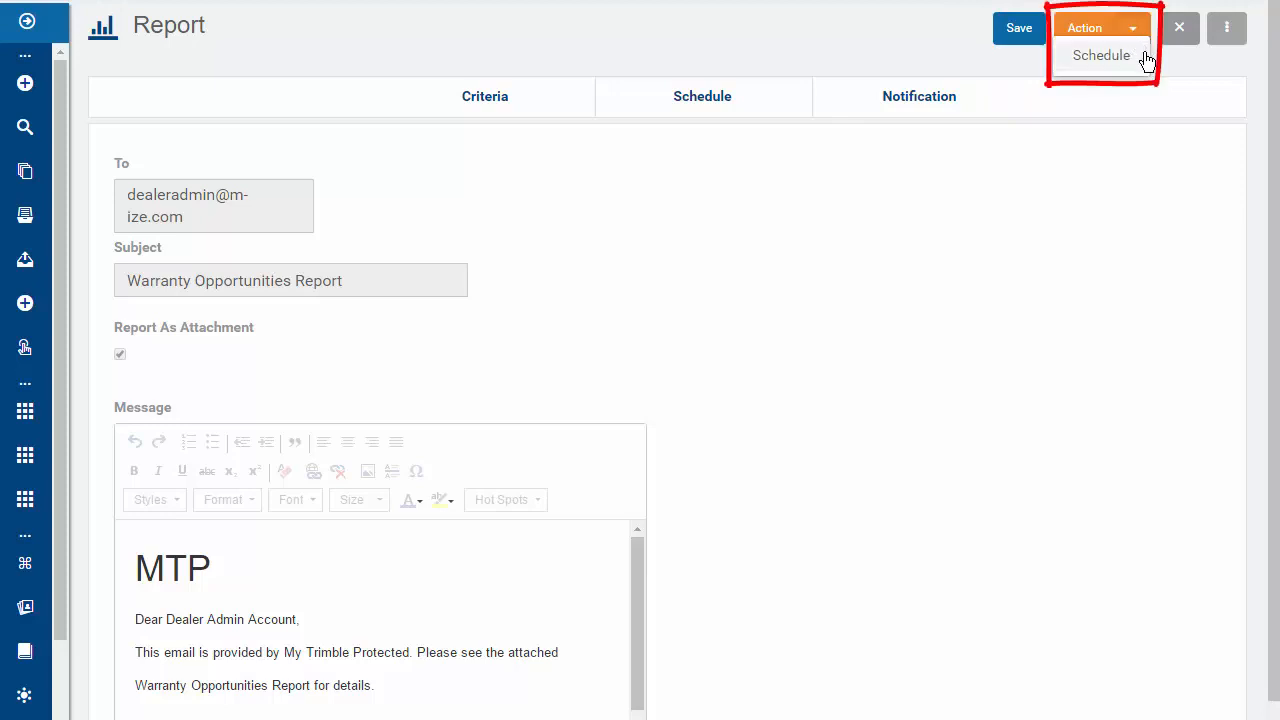
{"action": "left_click", "coordinate": [1228, 28]}
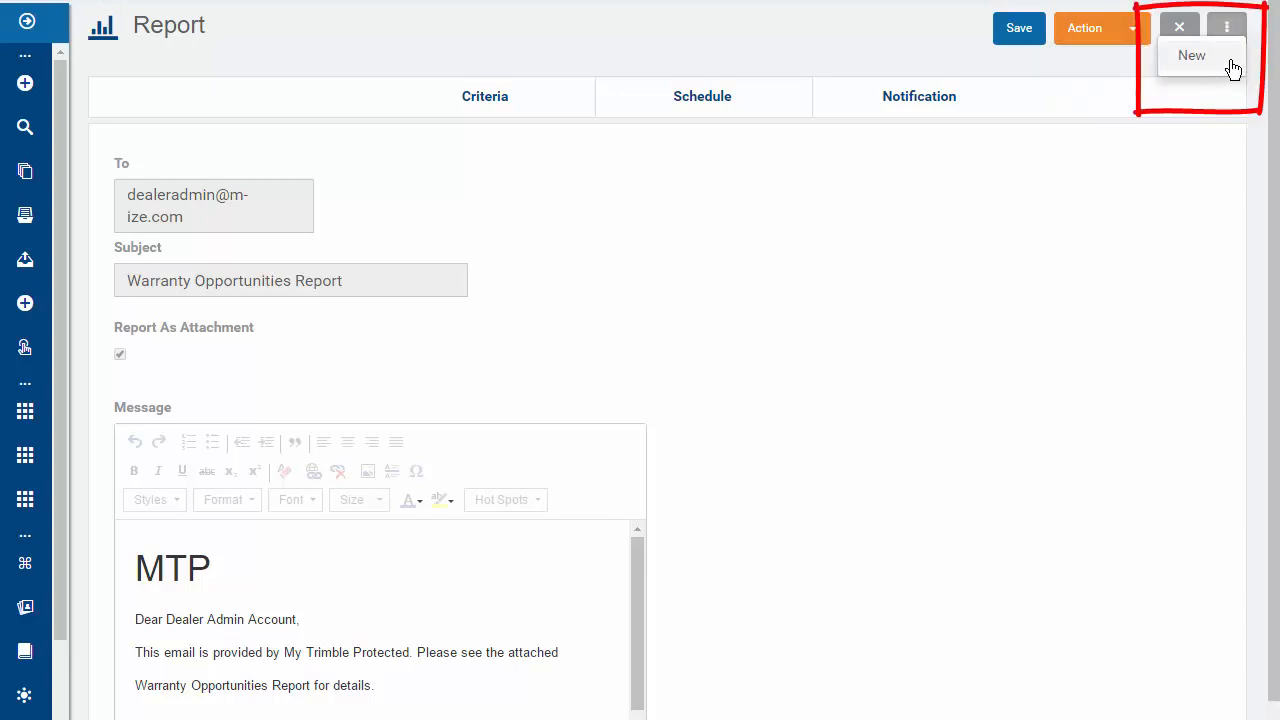
- Save the report as 'ninety days' with Expiration Date during the next 90 days
{"action": "left_click", "coordinate": [1192, 56]}
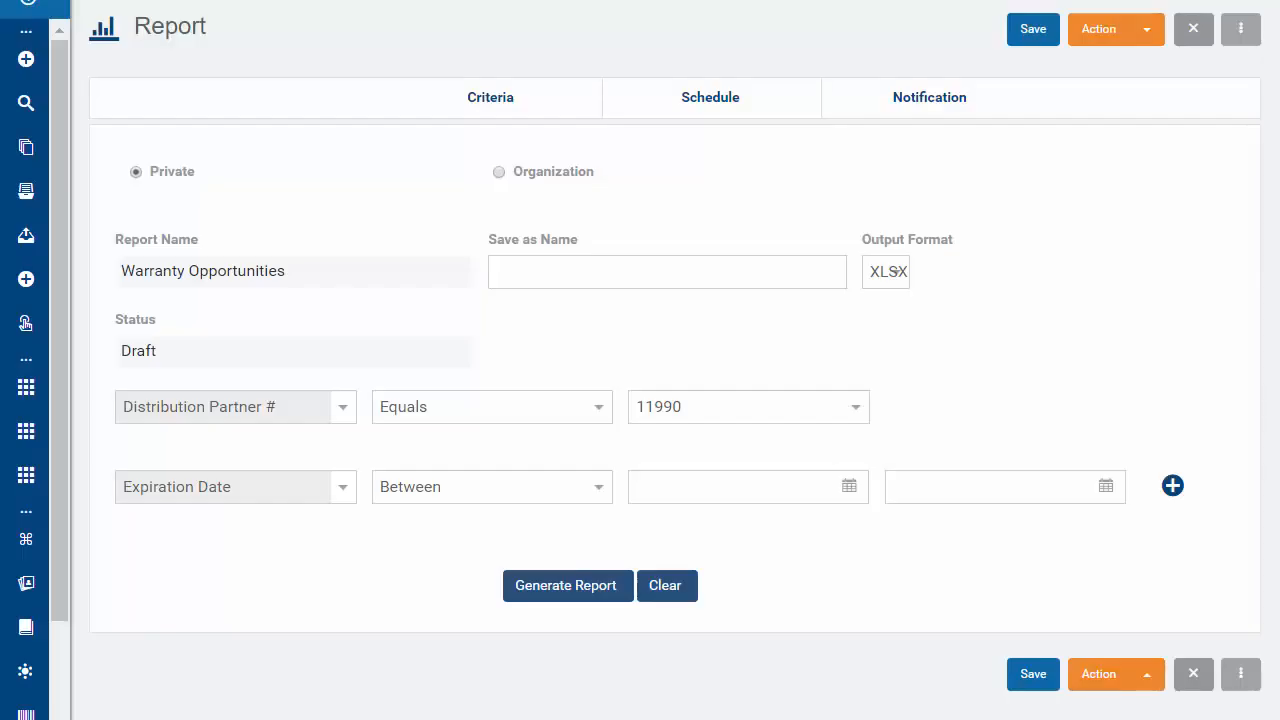
{"action": "left_click", "coordinate": [666, 272]}
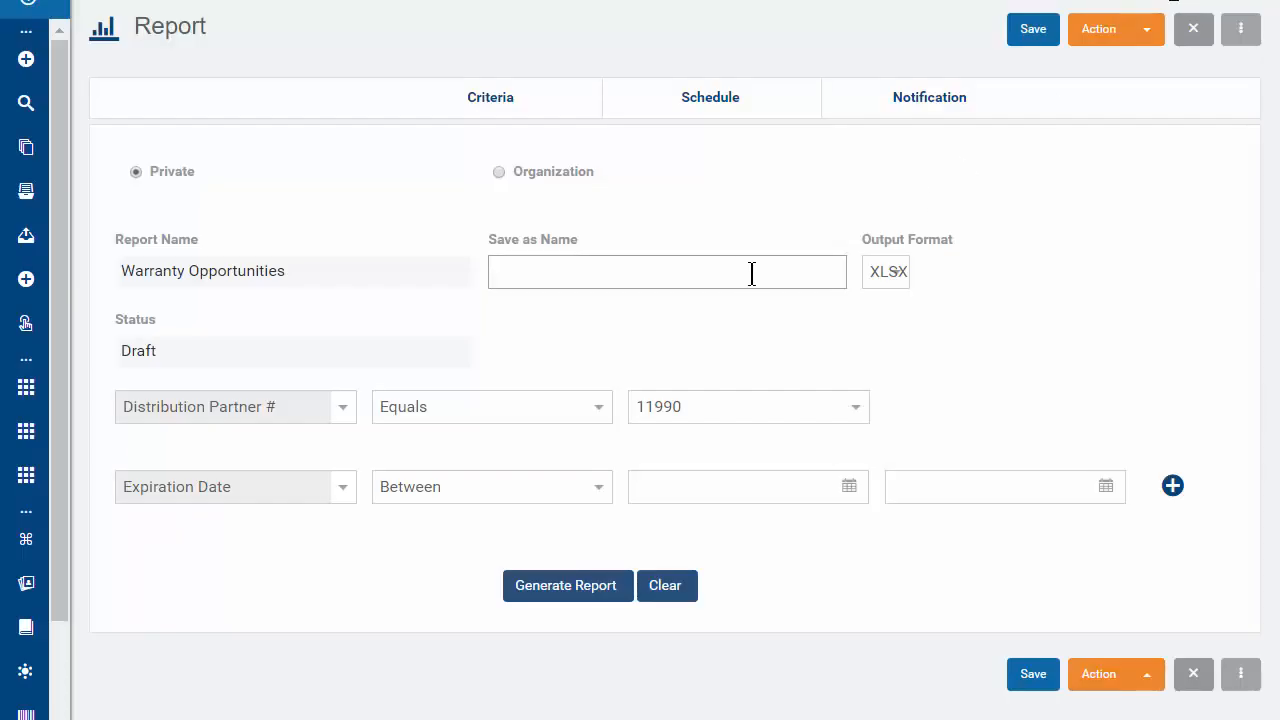
{"action": "type", "text": "ninety days"}
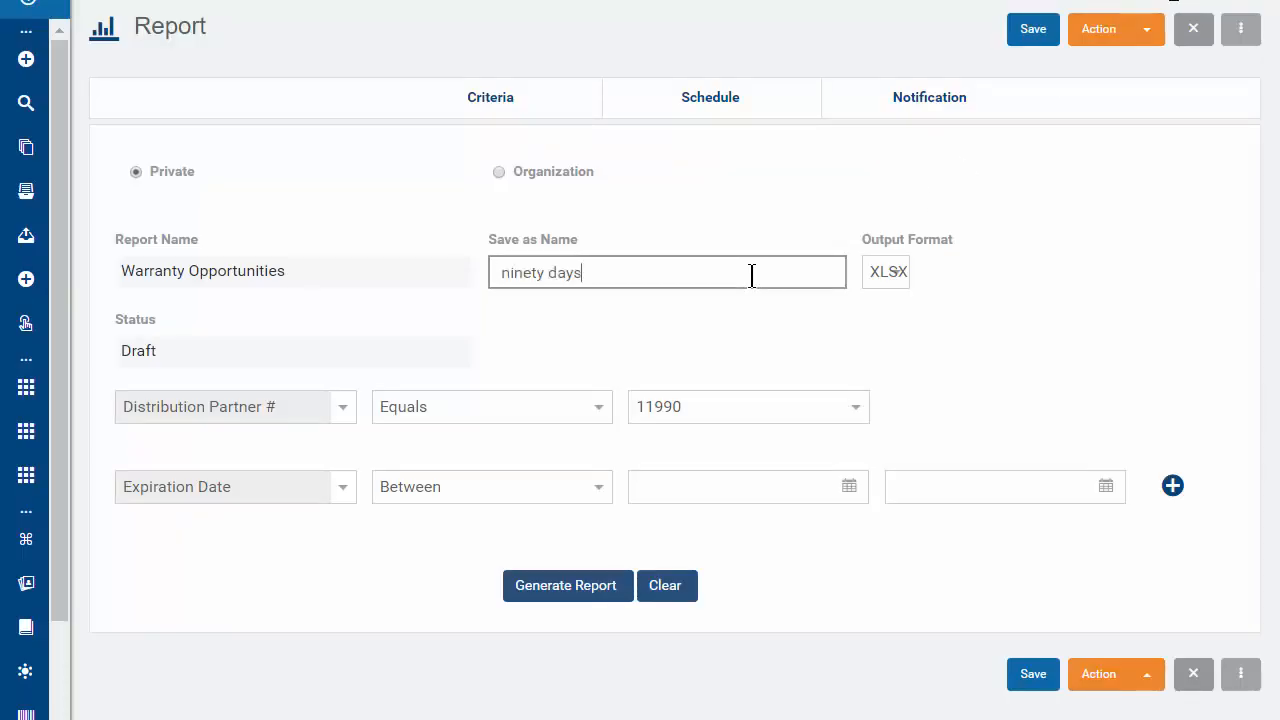
{"action": "mouse_move", "coordinate": [878, 302]}
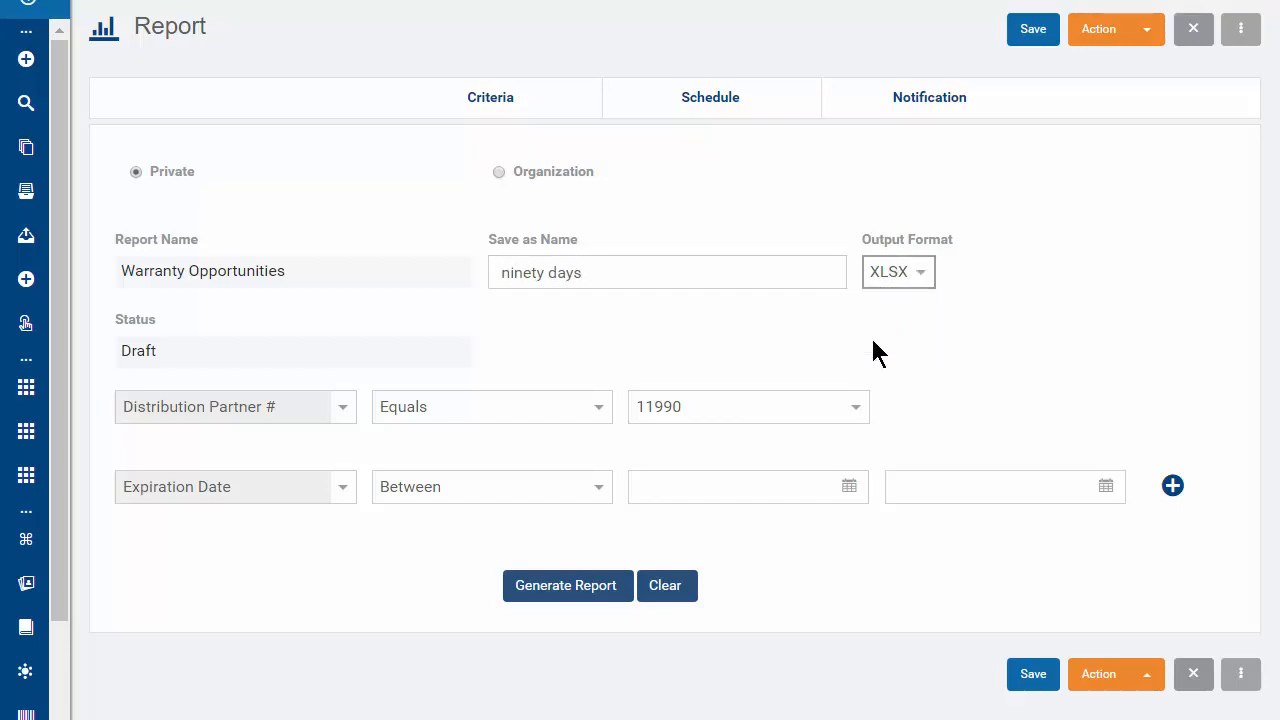
{"action": "mouse_move", "coordinate": [884, 356]}
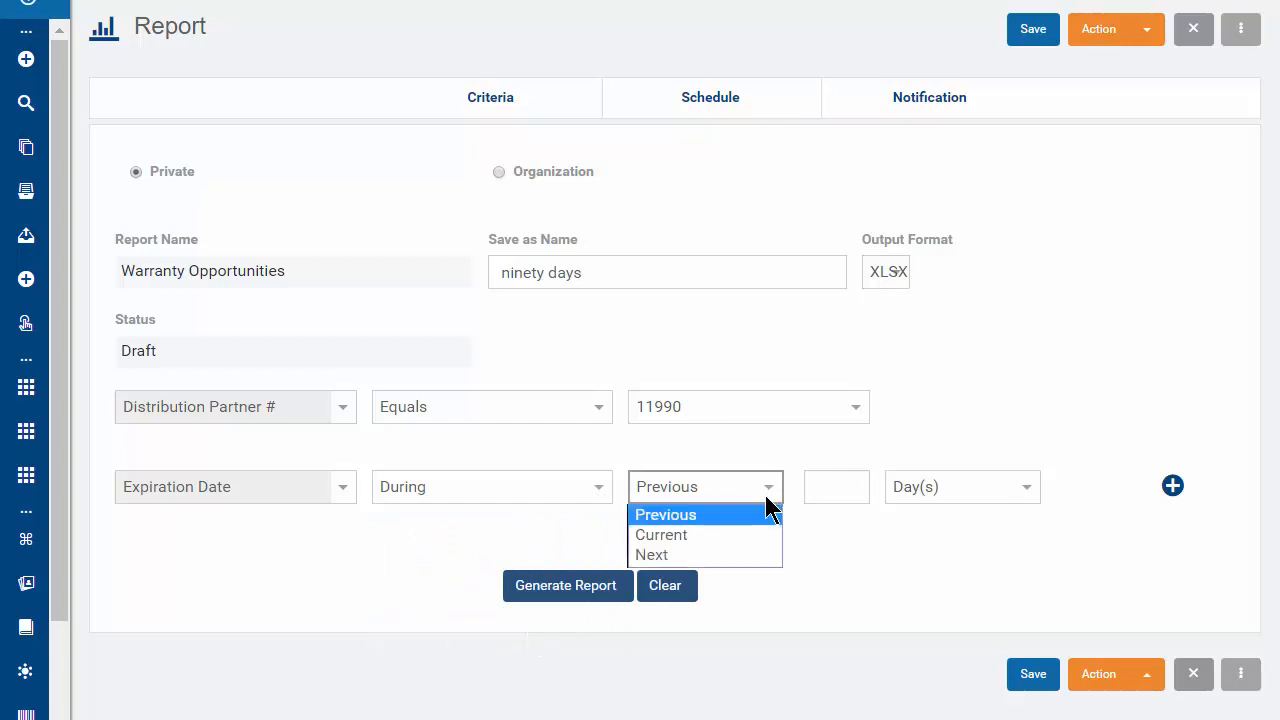
{"action": "left_click", "coordinate": [652, 554]}
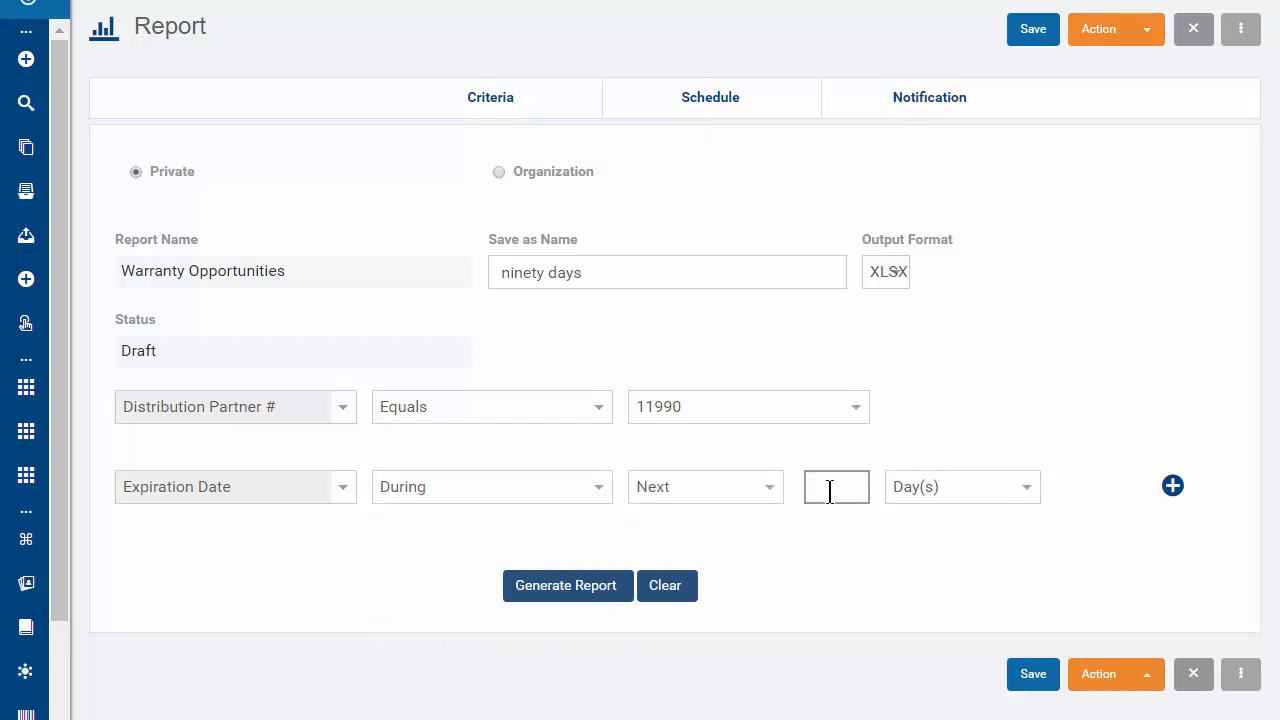
{"action": "type", "text": "90"}
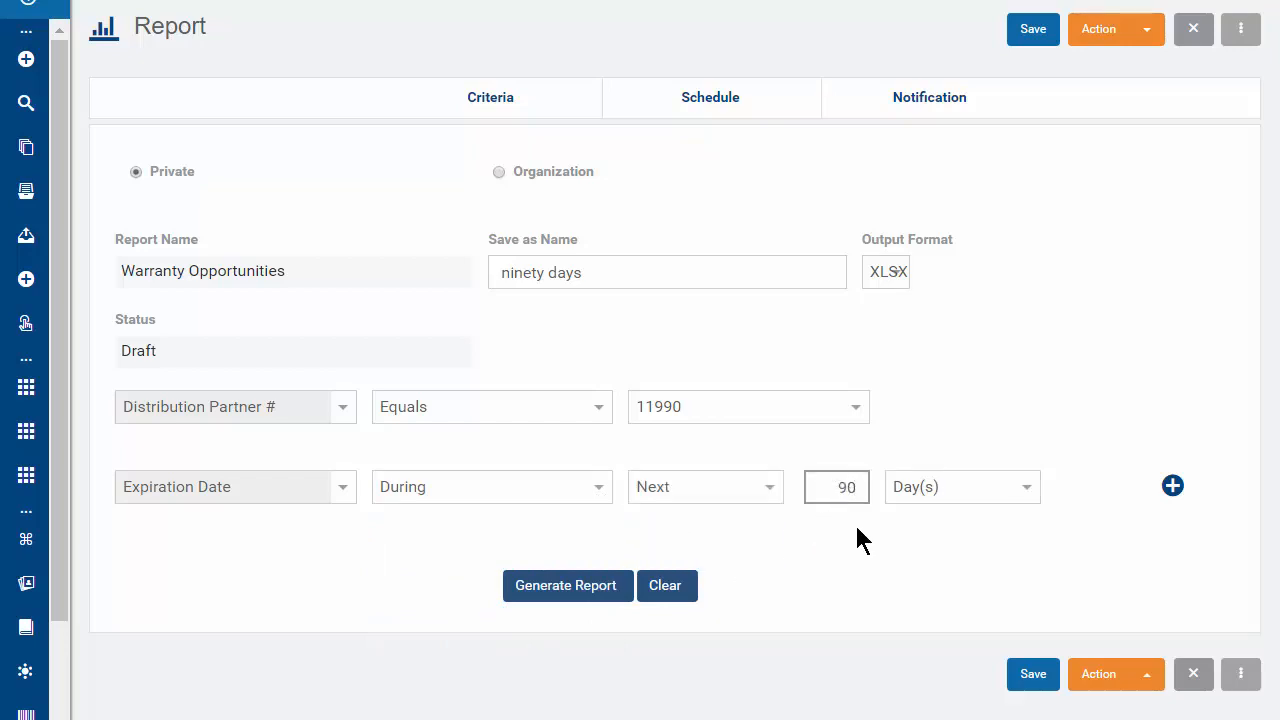
{"action": "mouse_move", "coordinate": [996, 612]}
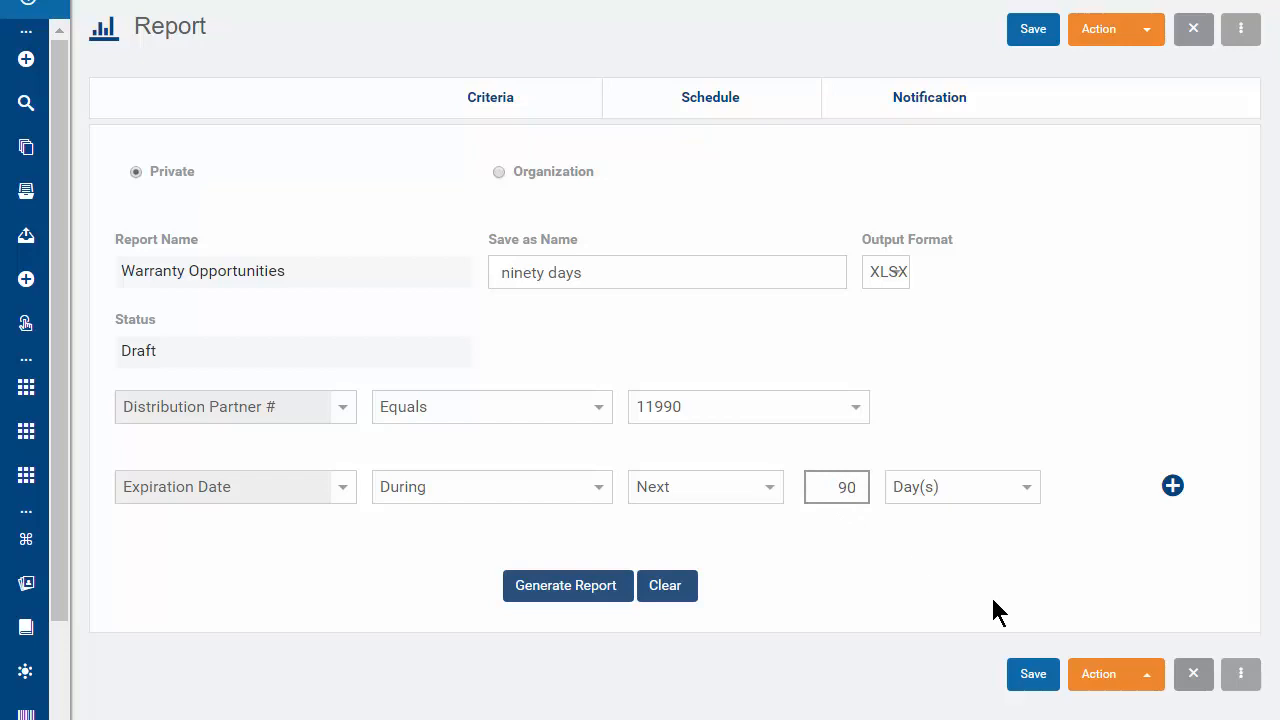
{"action": "left_click", "coordinate": [1032, 28]}
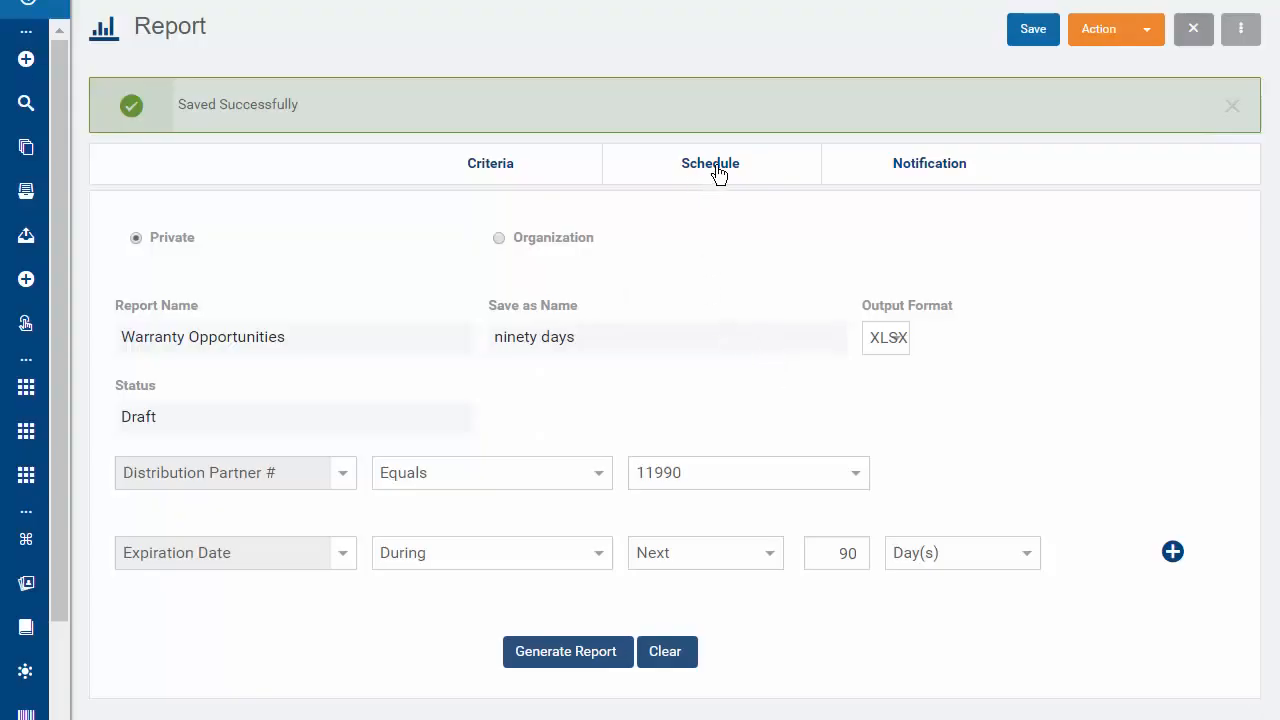
- Set the schedule to start at 00:01 recurring every 90 days, save, and view notifications
{"action": "left_click", "coordinate": [710, 164]}
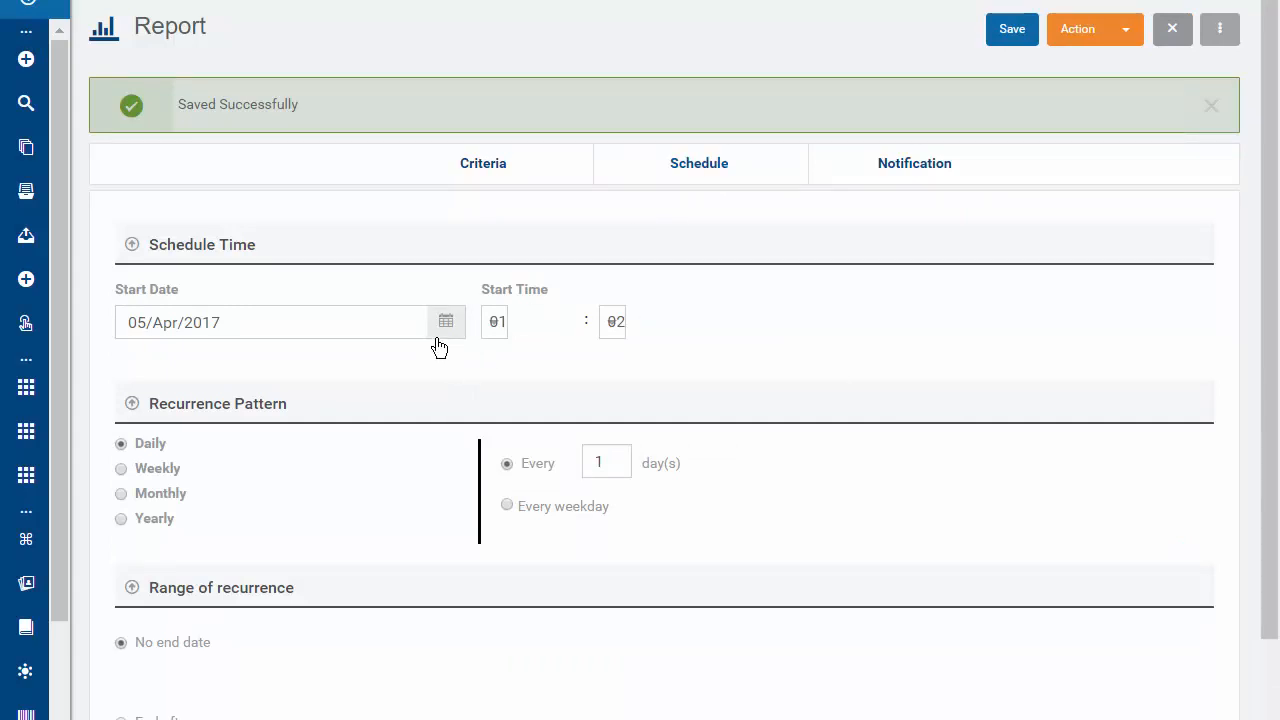
{"action": "left_click", "coordinate": [504, 320]}
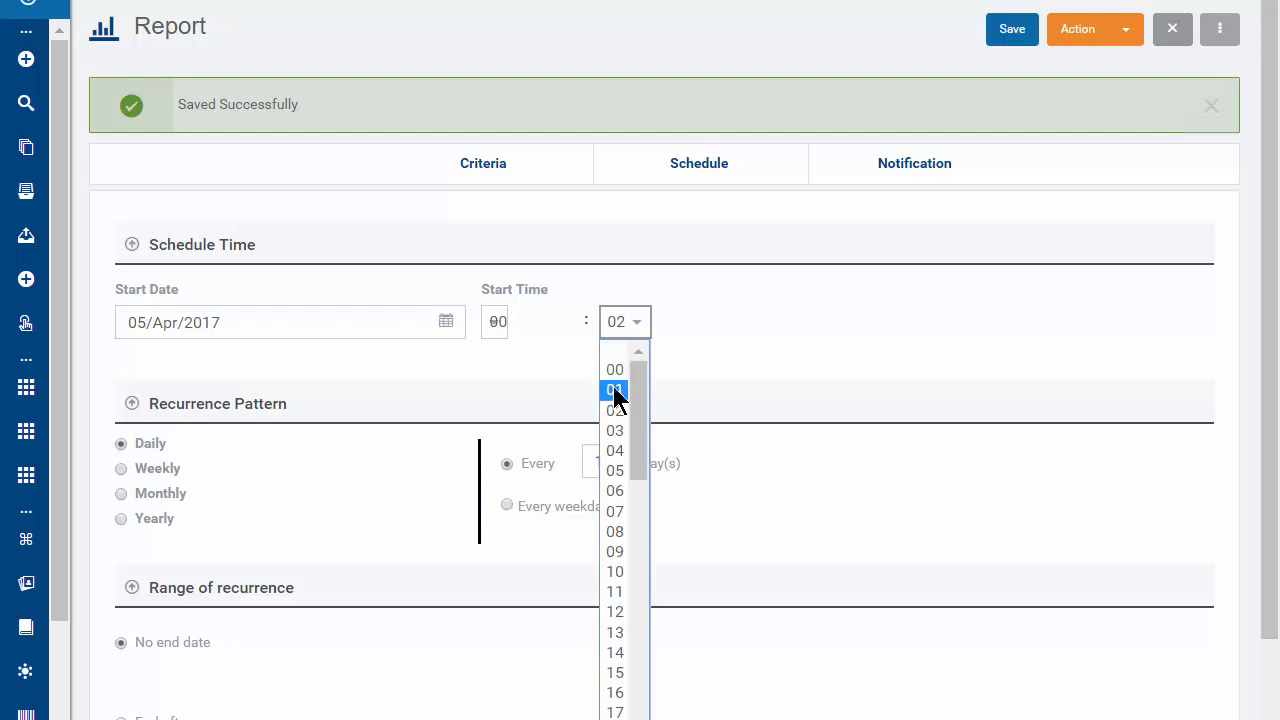
{"action": "left_click", "coordinate": [616, 390]}
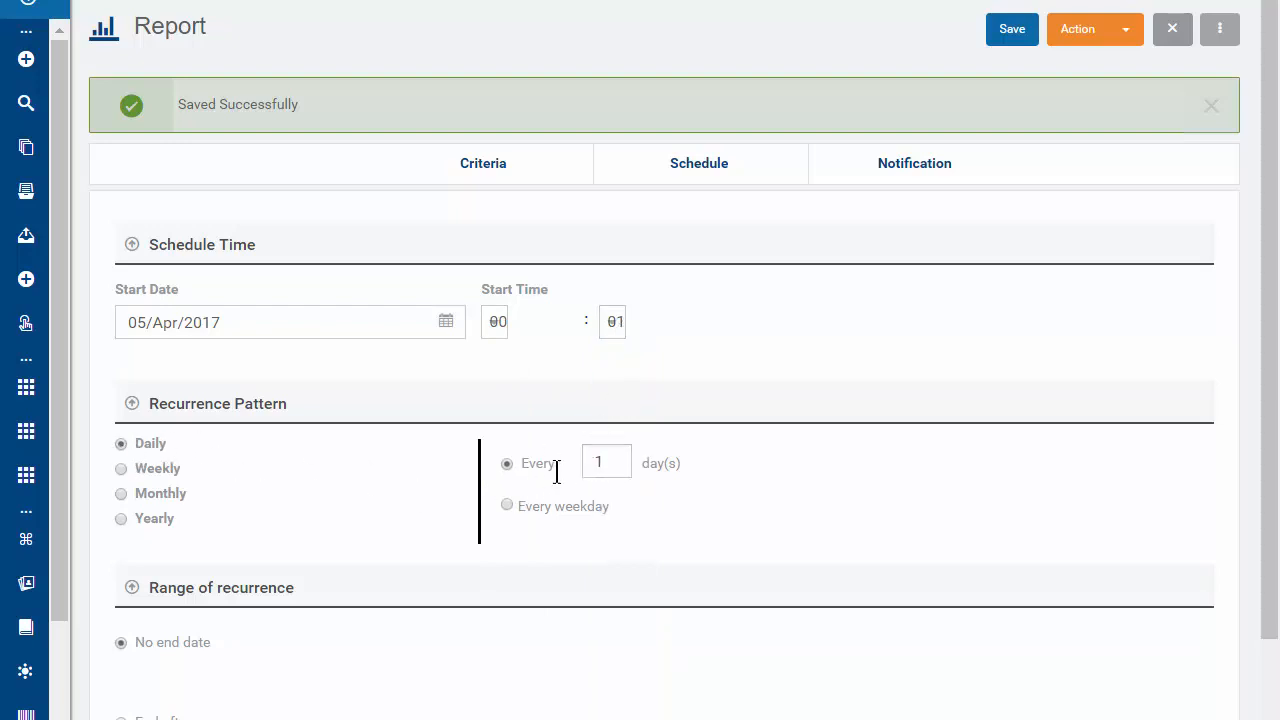
{"action": "type", "text": "90"}
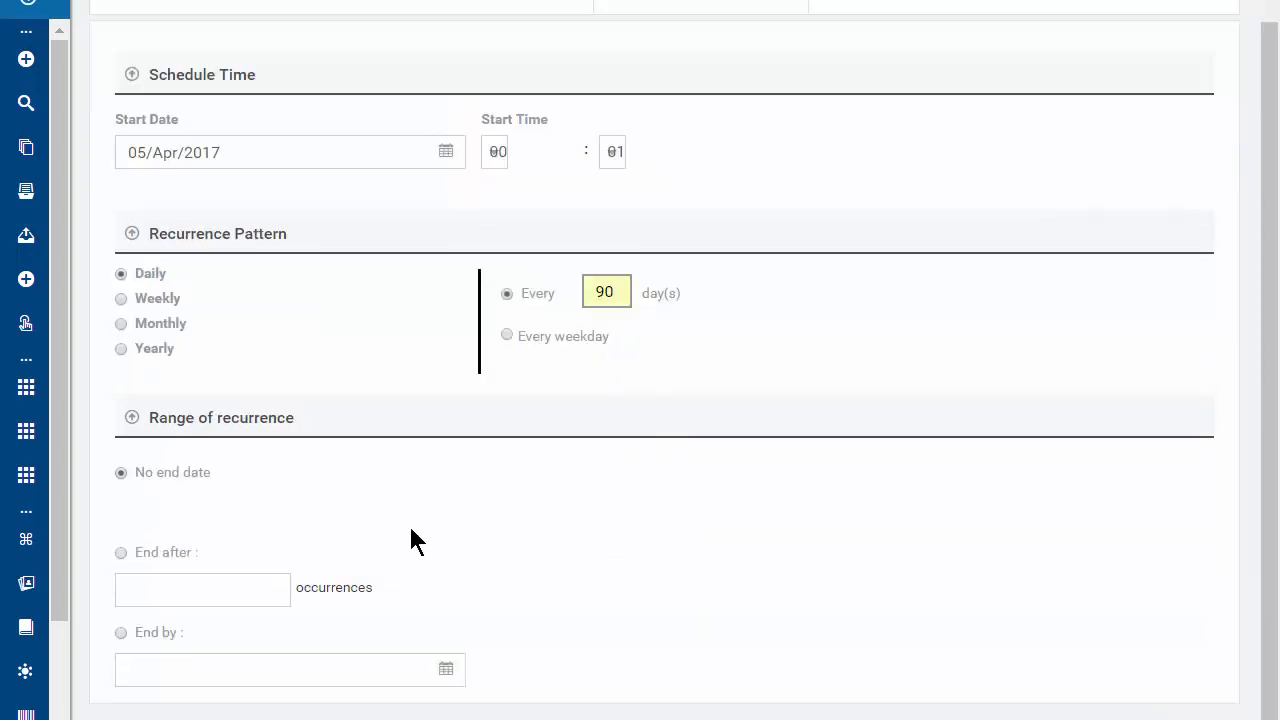
{"action": "left_click", "coordinate": [1012, 28]}
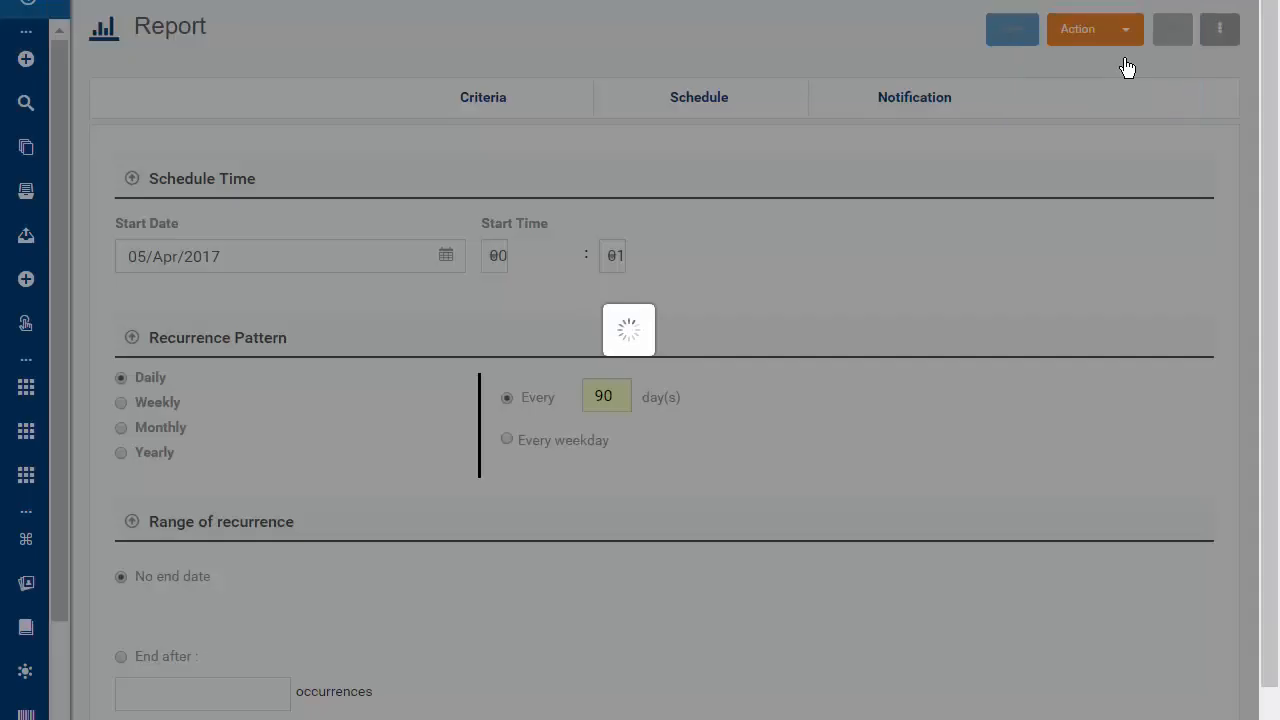
{"action": "left_click", "coordinate": [1012, 28]}
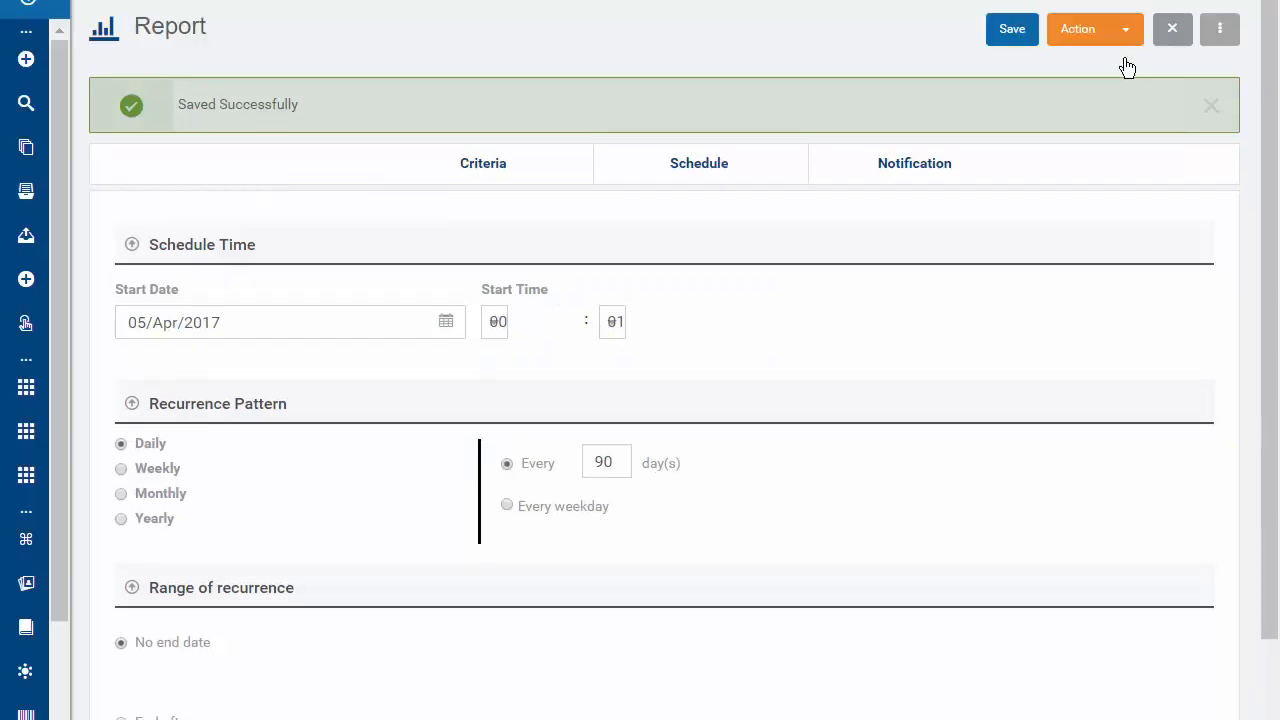
{"action": "left_click", "coordinate": [914, 164]}
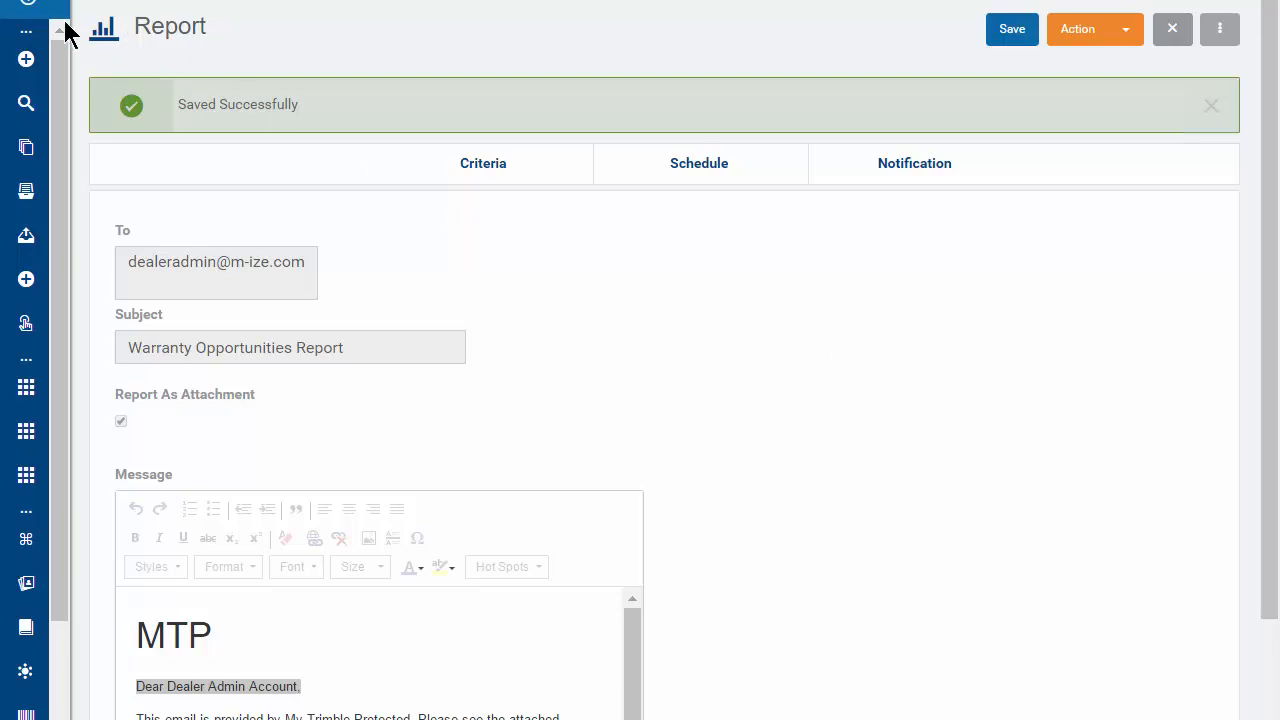
- Search Scheduled Reports and open the 'ninety days' result listed as Scheduled
{"action": "left_click", "coordinate": [26, 236]}
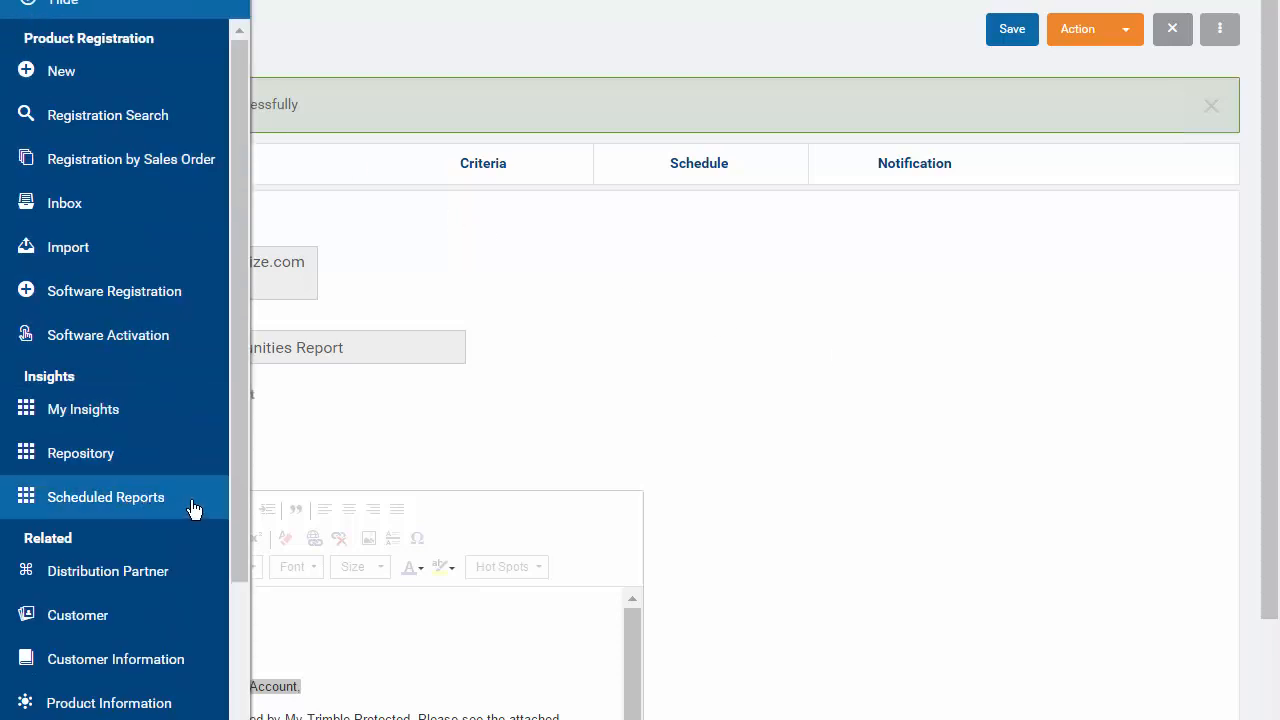
{"action": "left_click", "coordinate": [104, 496]}
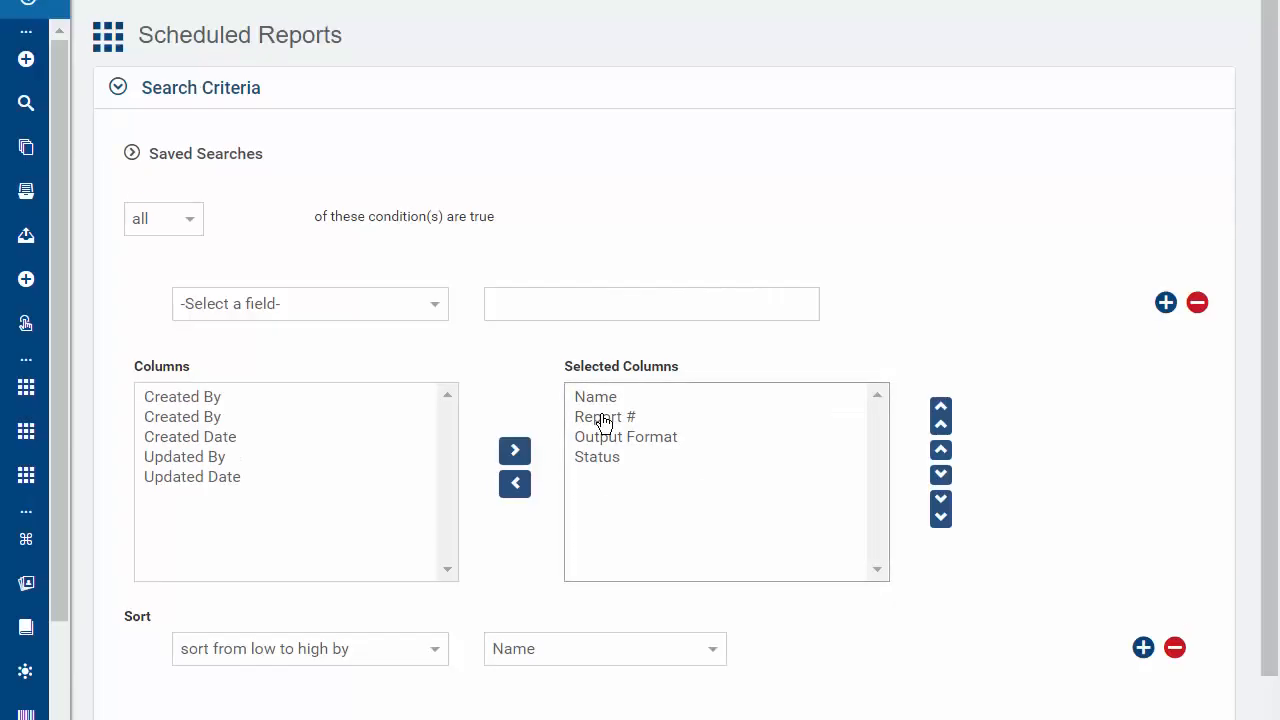
{"action": "scroll", "scroll_direction": "down", "scroll_amount": 3}
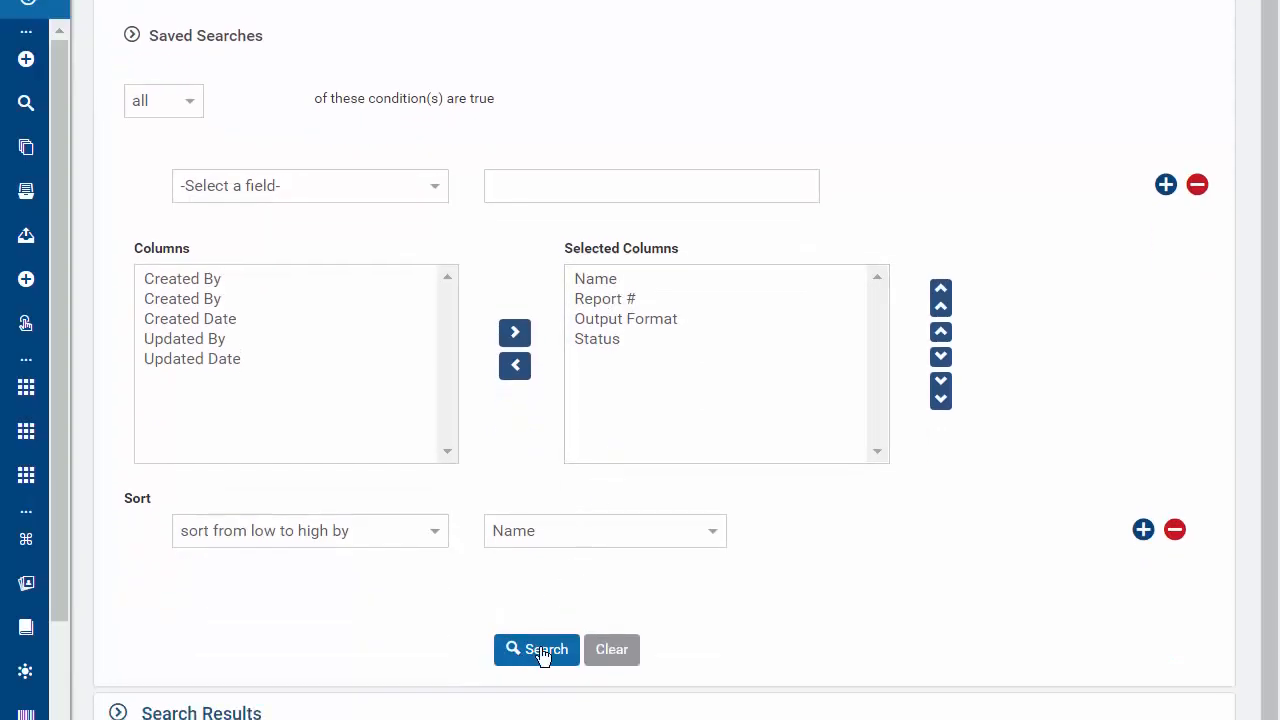
{"action": "left_click", "coordinate": [536, 648]}
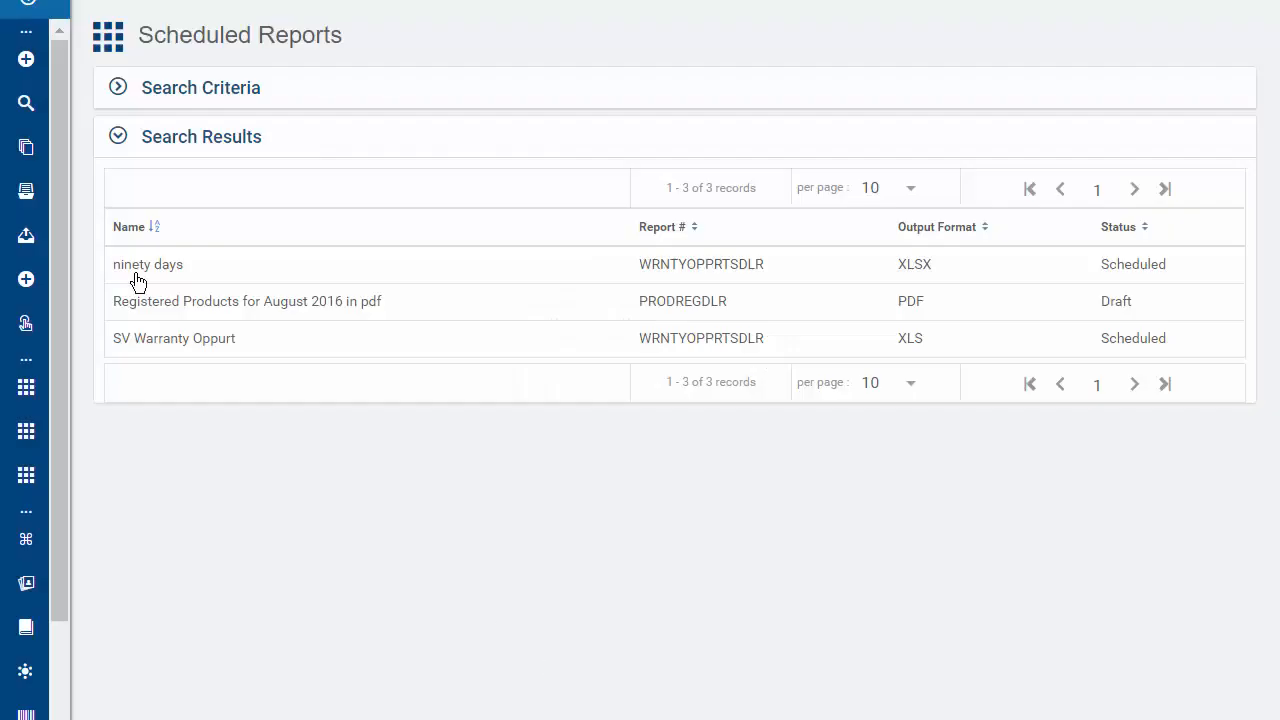
{"action": "left_click", "coordinate": [148, 264]}
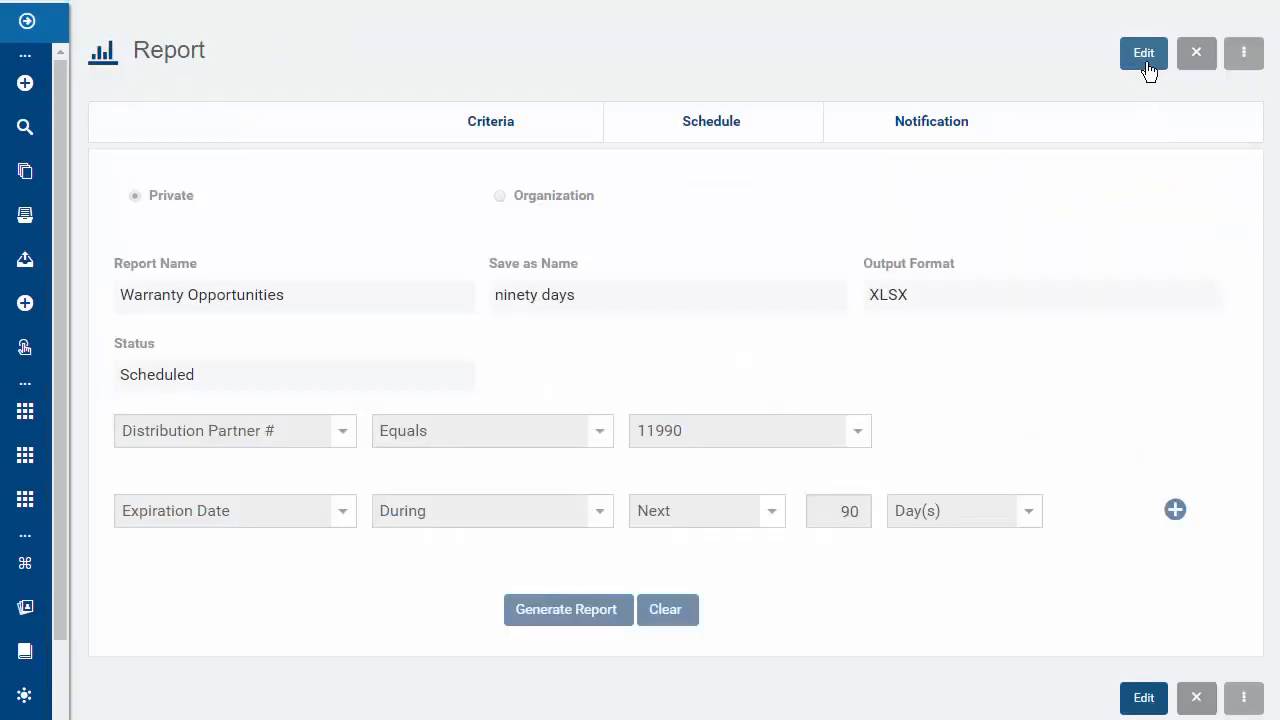
- Make the 'ninety days' report editable and view its schedule and copy options
{"action": "left_click", "coordinate": [1144, 52]}
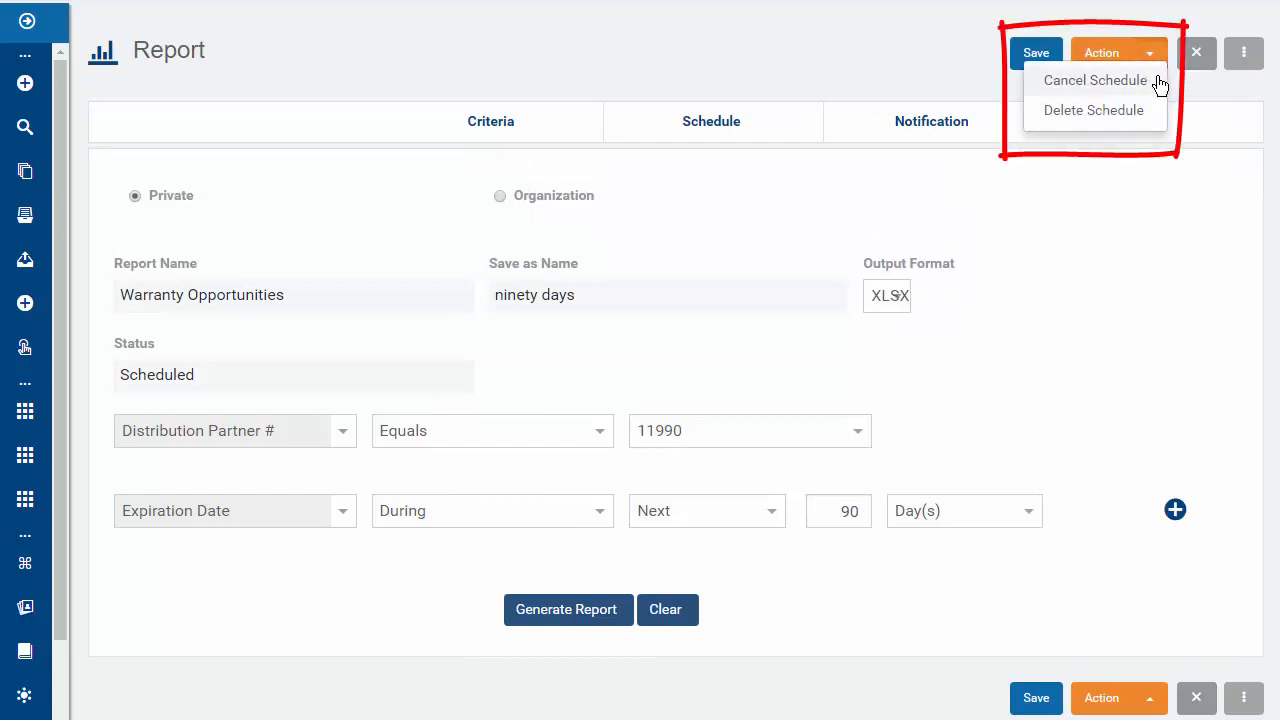
{"action": "mouse_move", "coordinate": [1158, 120]}
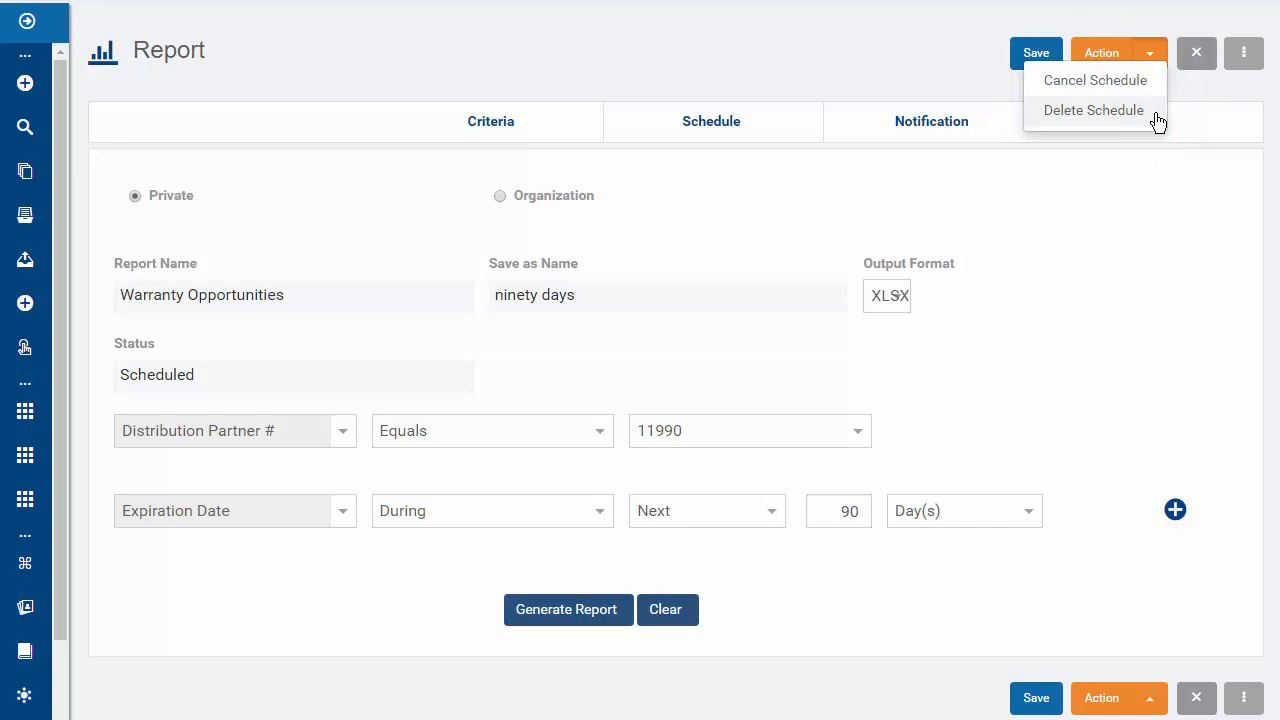
{"action": "left_click", "coordinate": [1244, 52]}
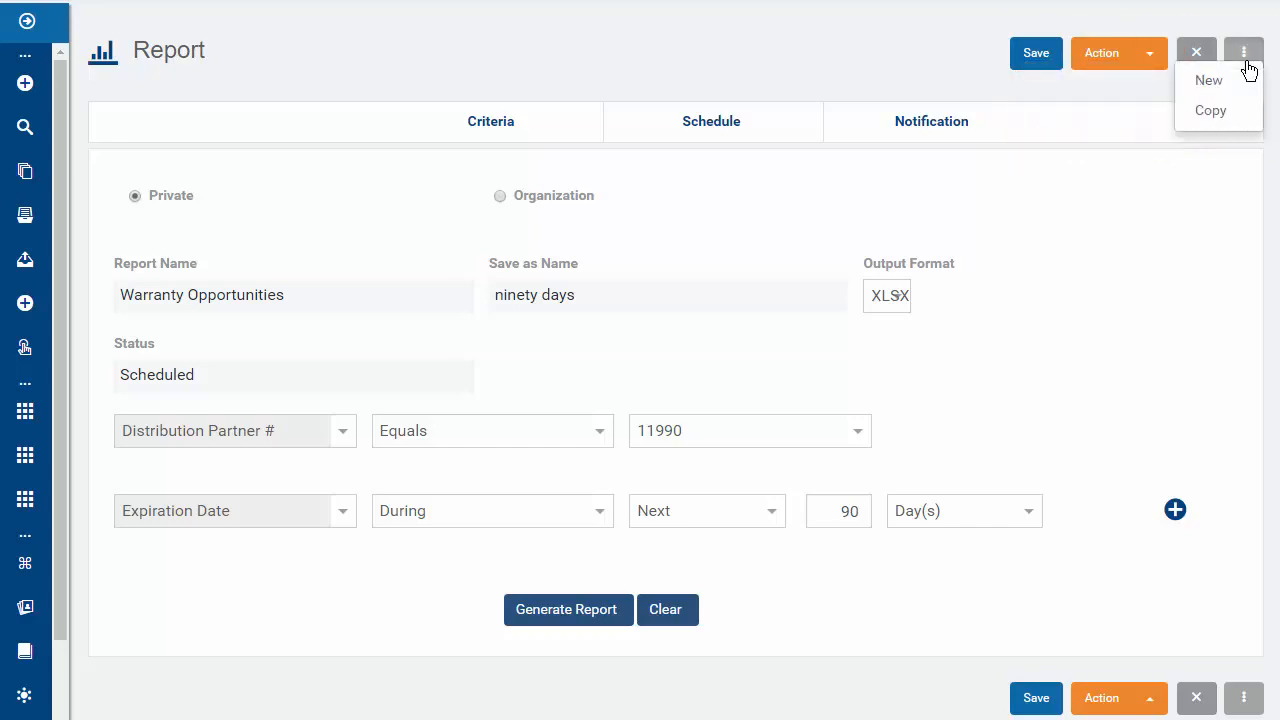